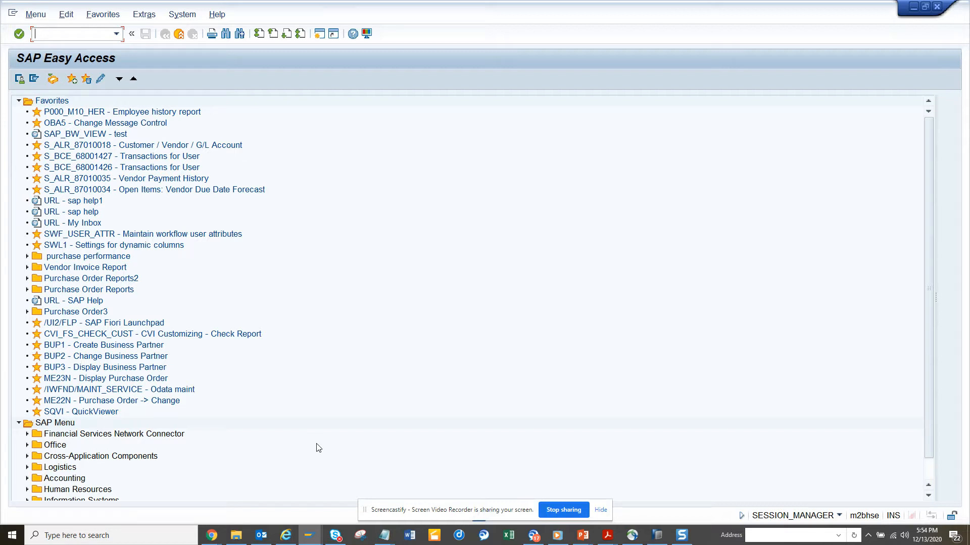
mouse_move(316, 483)
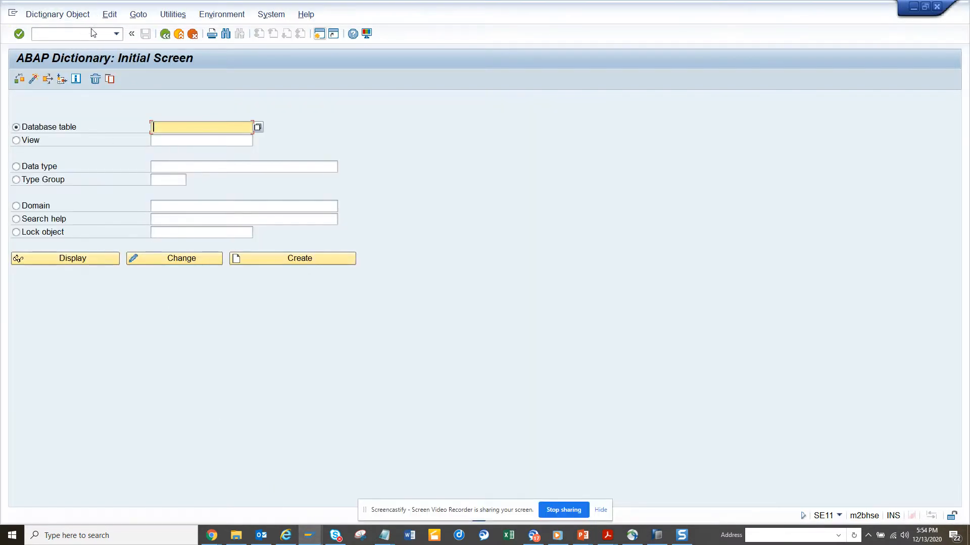
type("/nm")
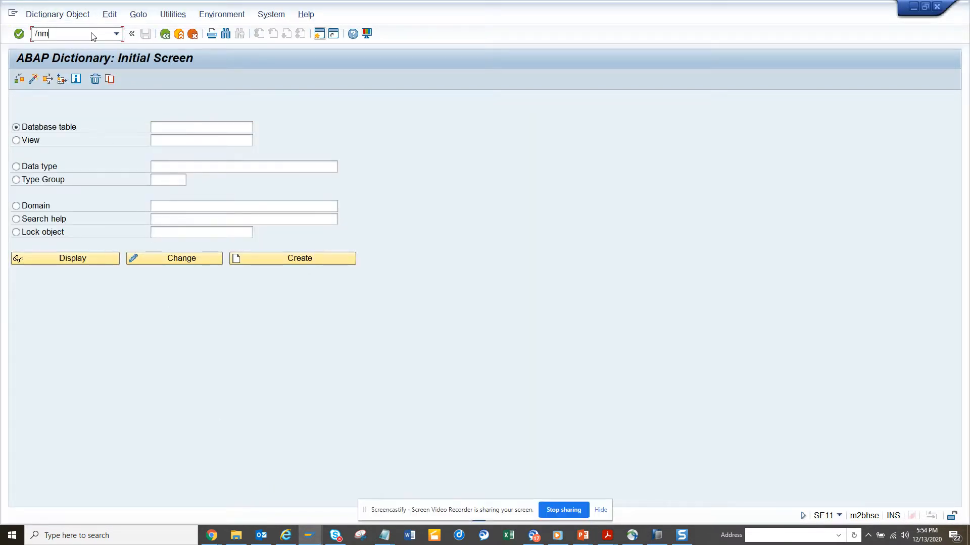
key("Enter")
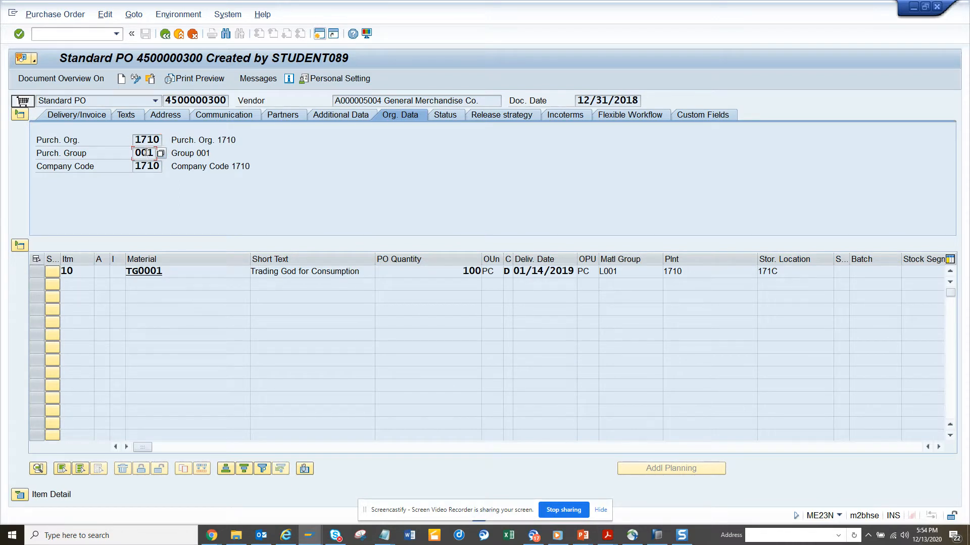
left_click(144, 153)
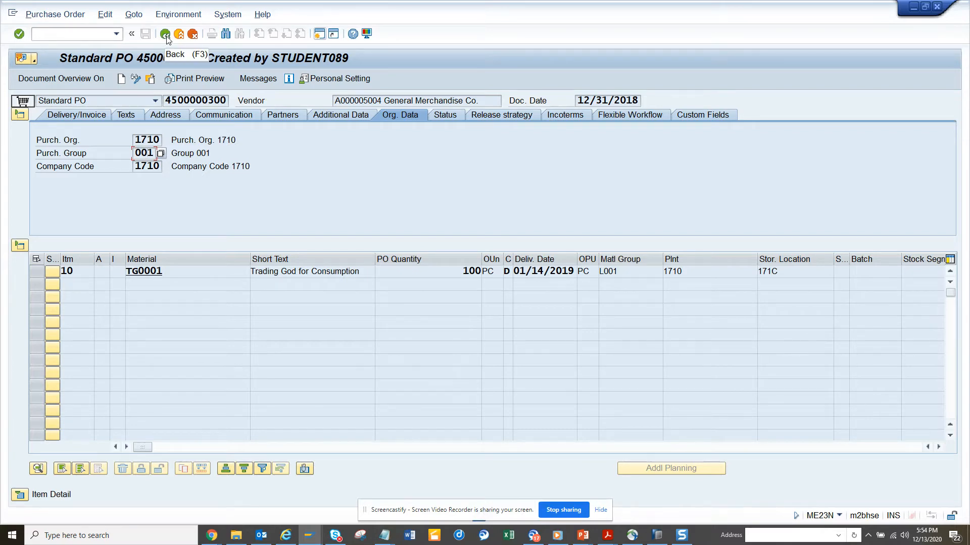
- Go to QuickViewer (SQVI) and start creating QuickView ZGET_IMG1
left_click(165, 34)
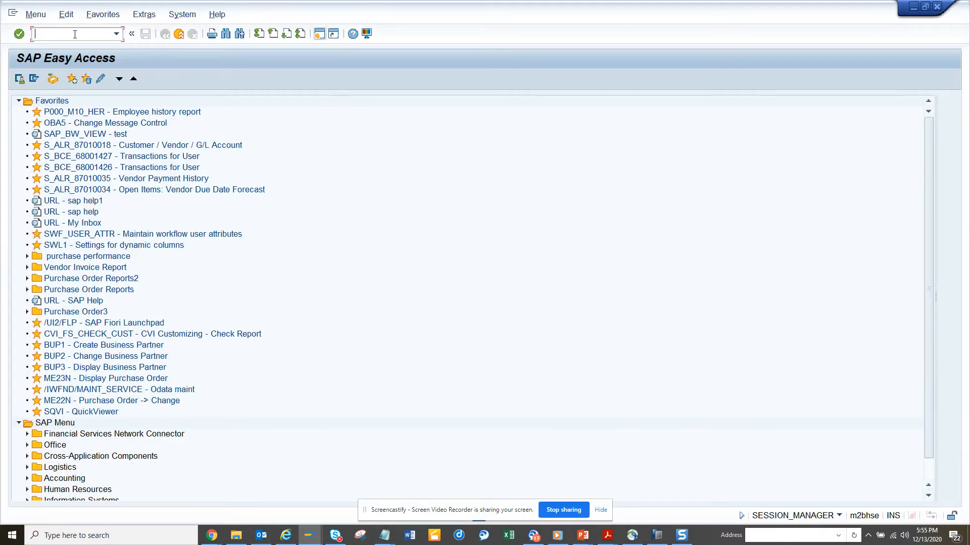
type("/nsqvi")
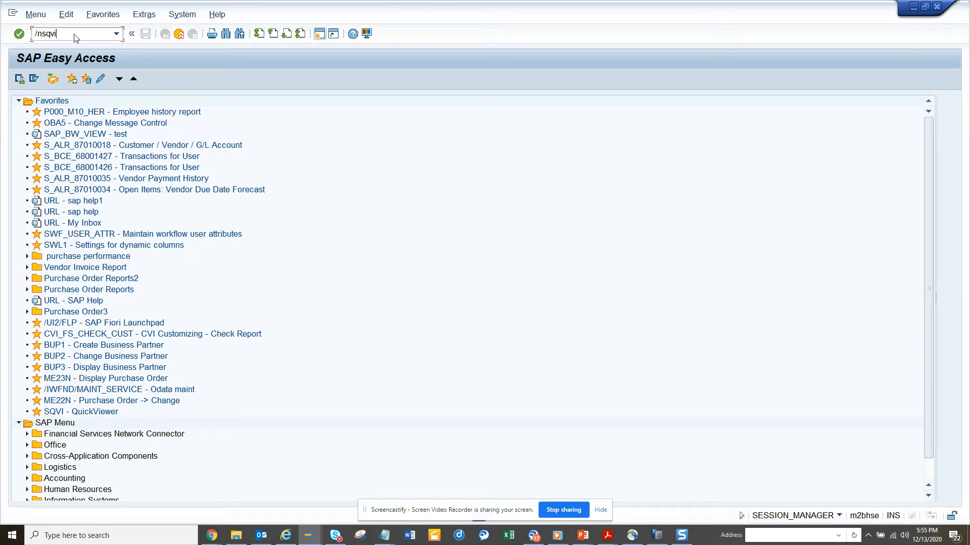
key("Enter")
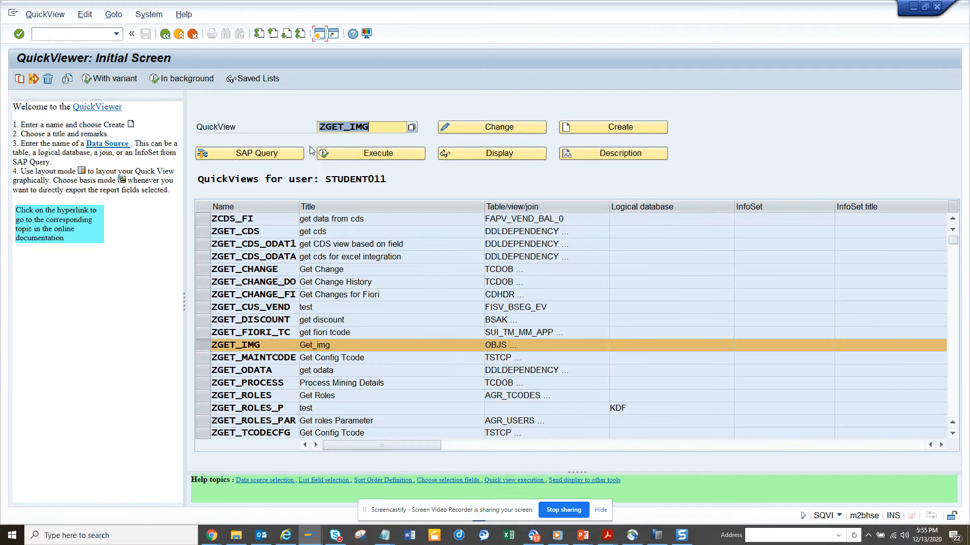
left_click(362, 127)
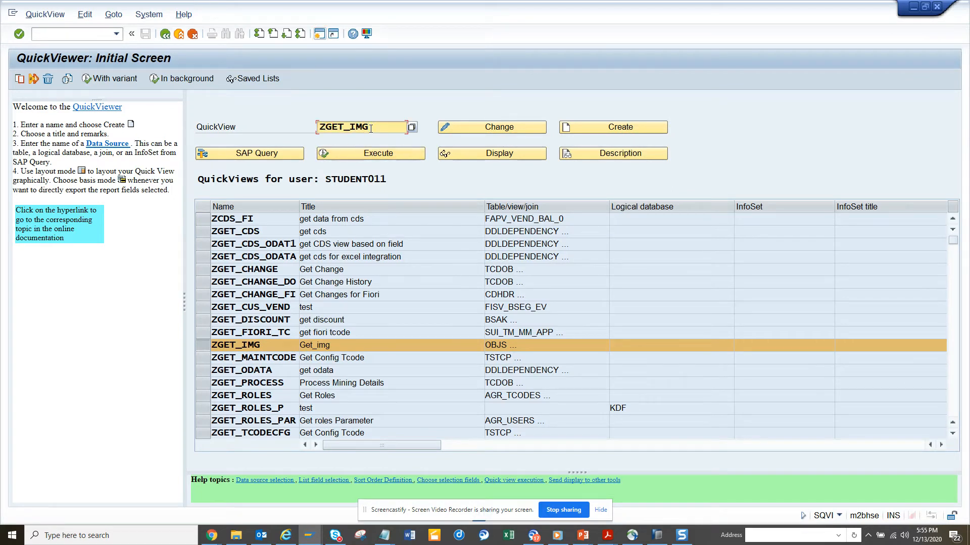
type("1")
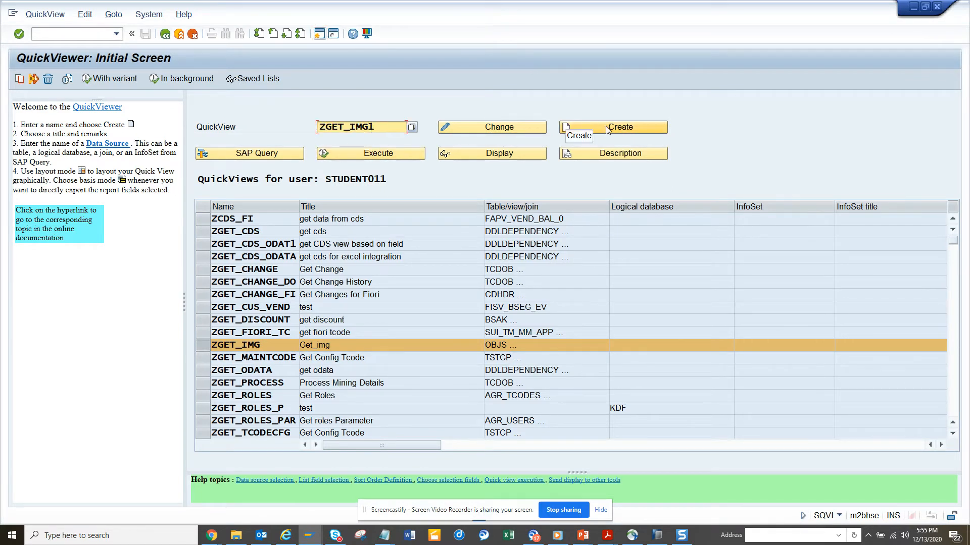
mouse_move(458, 110)
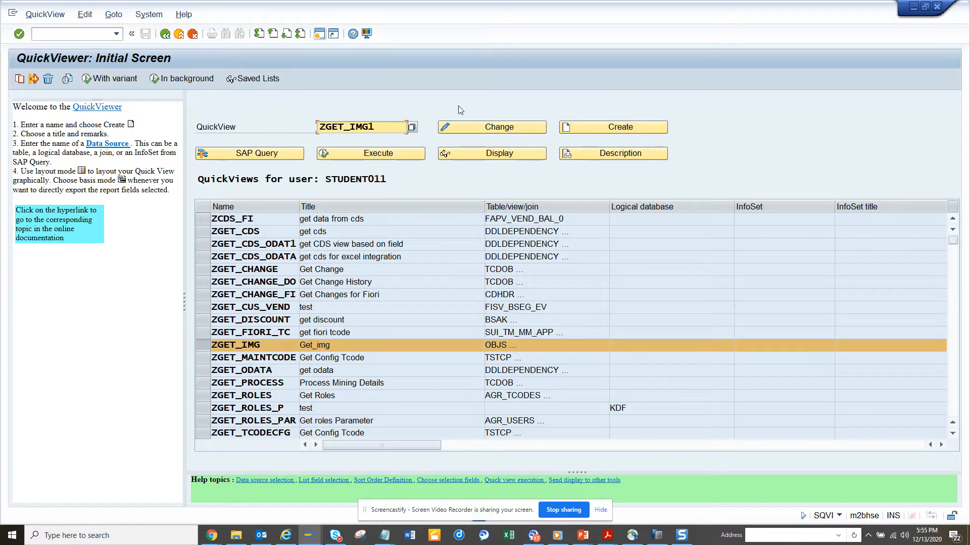
left_click(612, 127)
type("Get I")
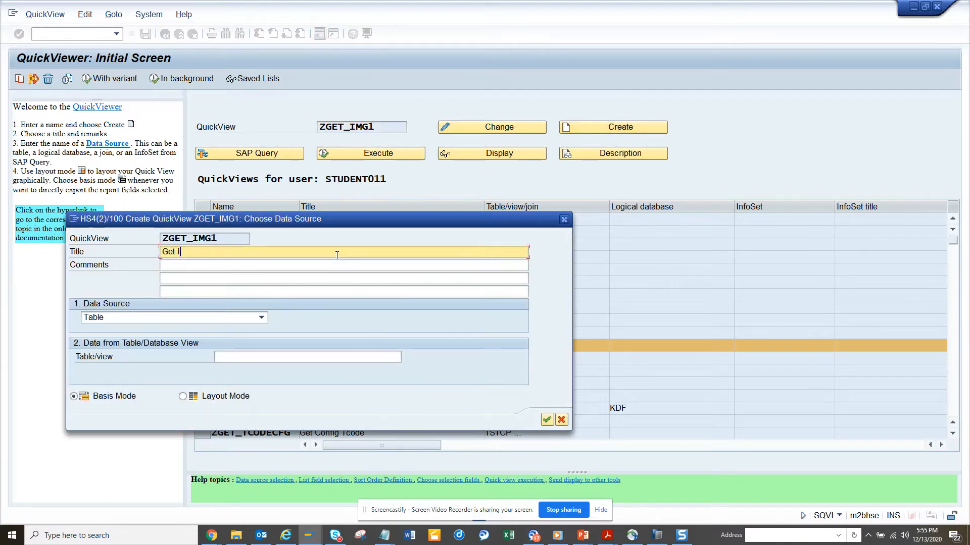
- Title it 'Get Img location and Transaction code for Configuration' with Table join as data source
type("mg")
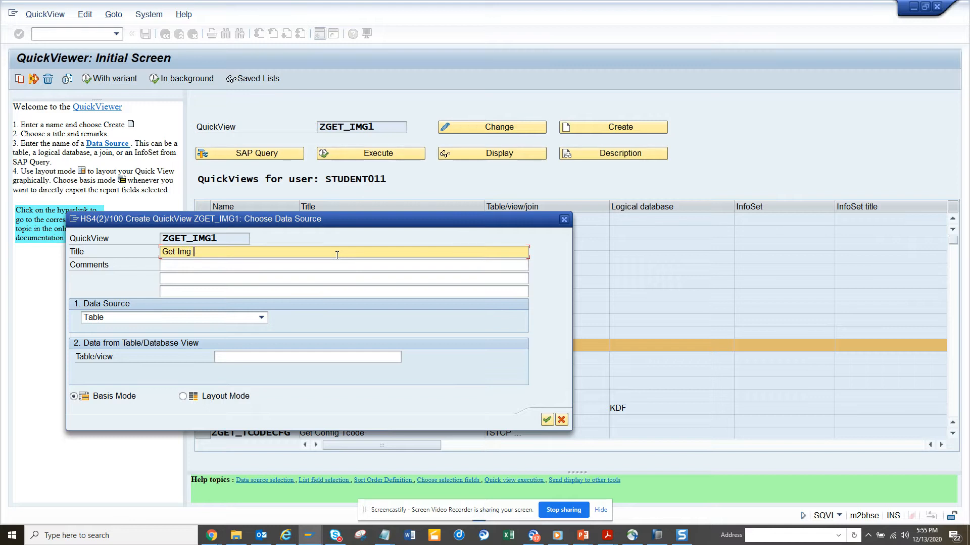
type("location")
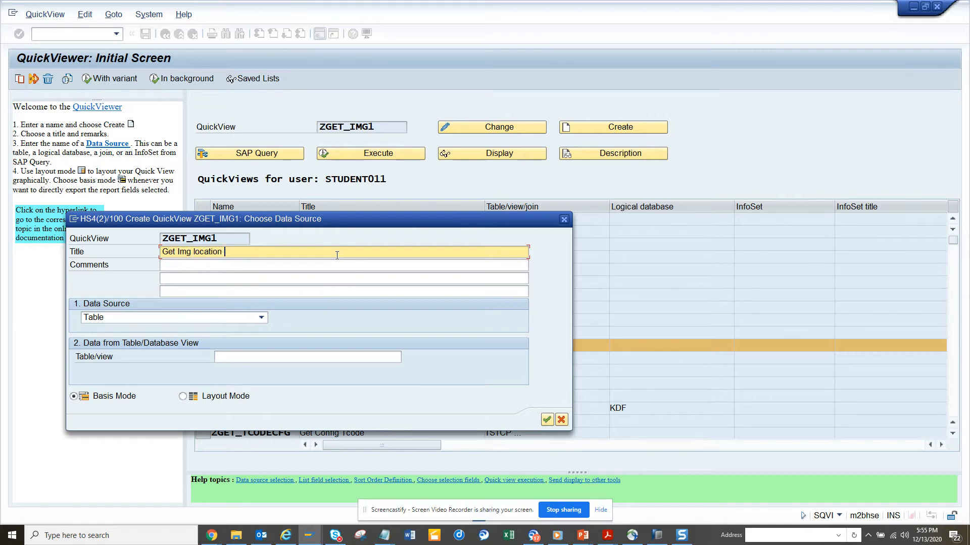
type("and Transaction c")
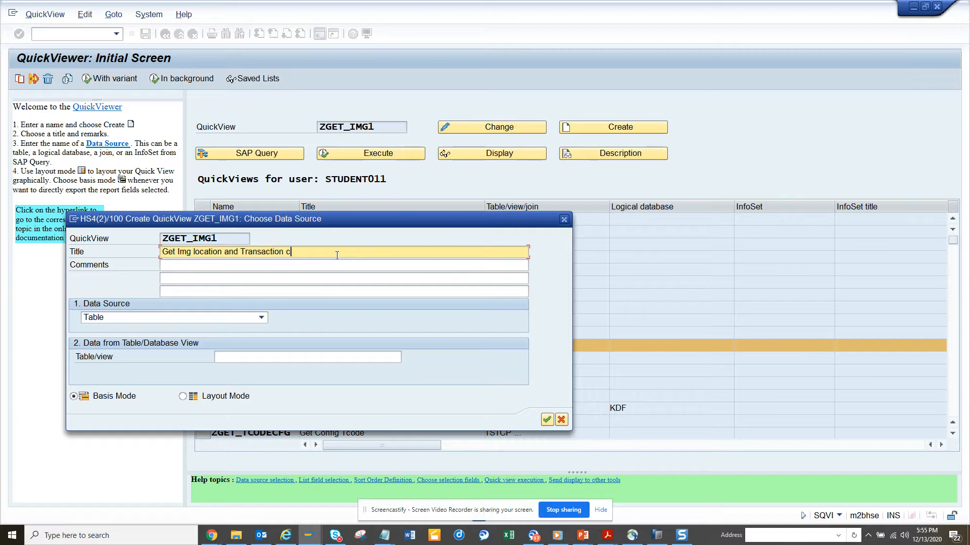
type("ode for C")
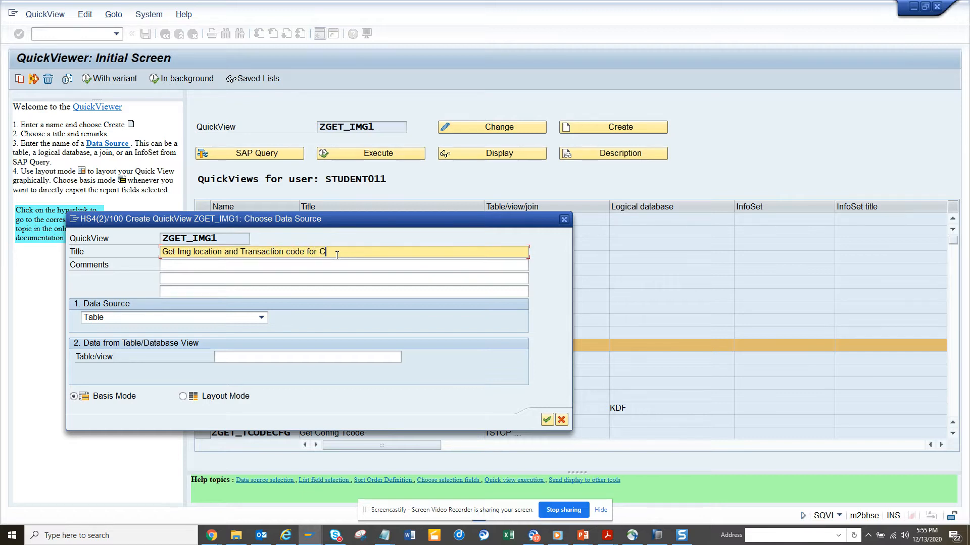
type("onfigura")
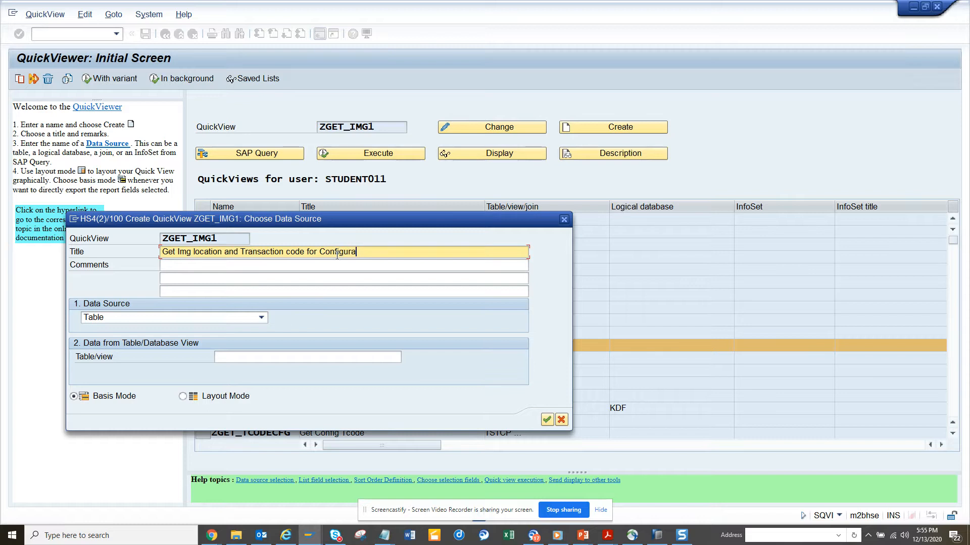
type("tion")
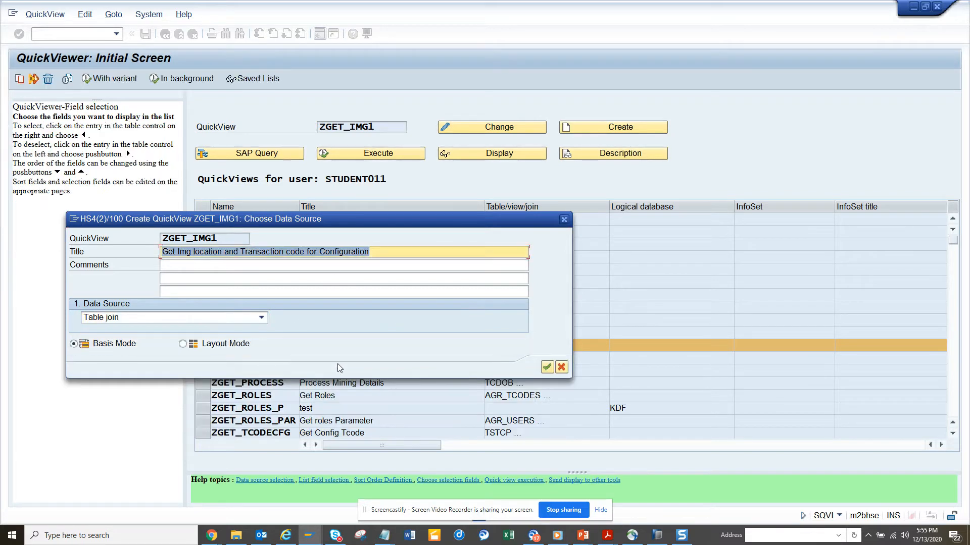
left_click(415, 246)
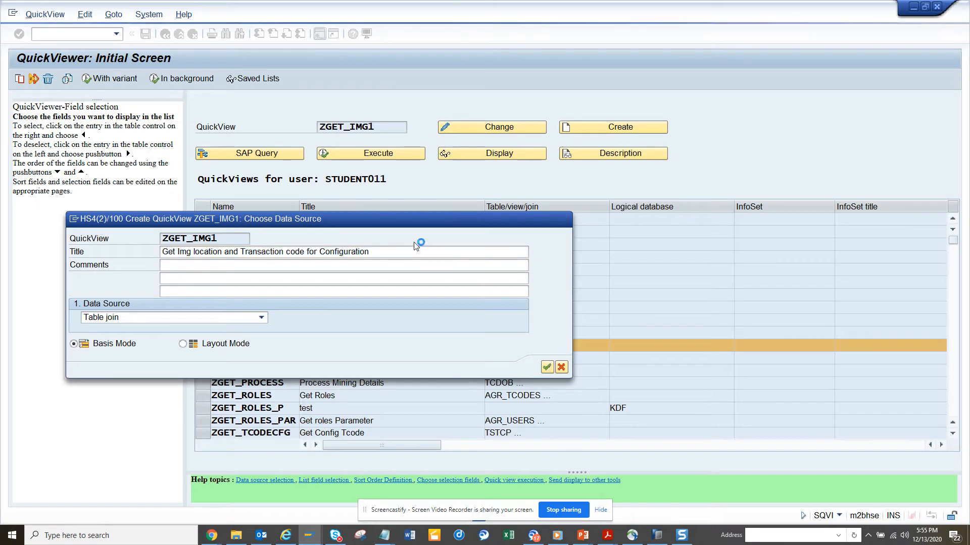
- Insert tables DD03L and OBJS into the ZGET_IMG1 join
left_click(546, 367)
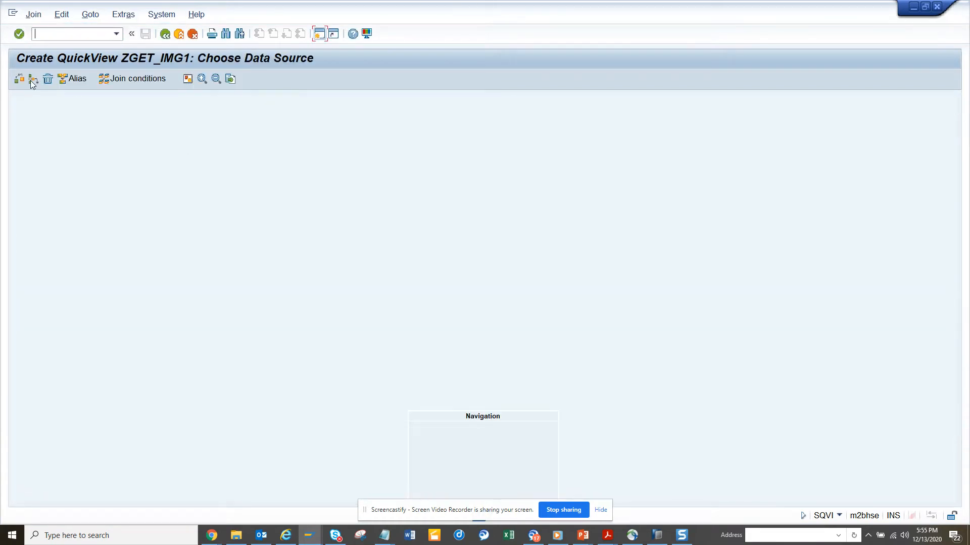
left_click(19, 79)
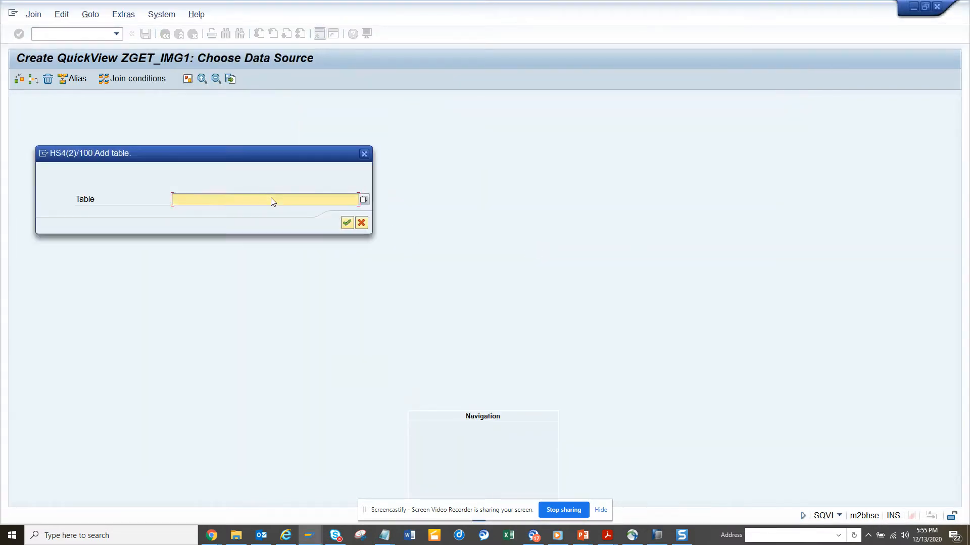
type("d")
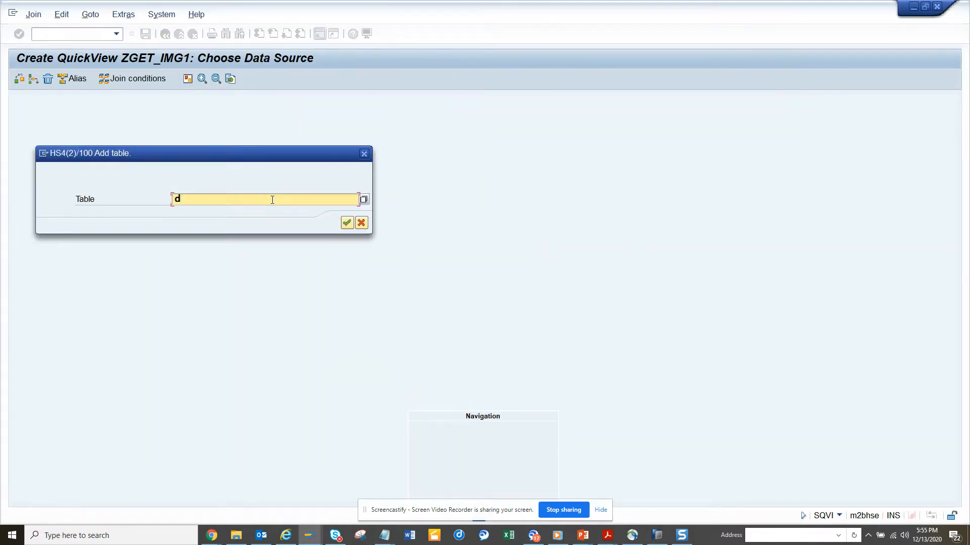
type("d031")
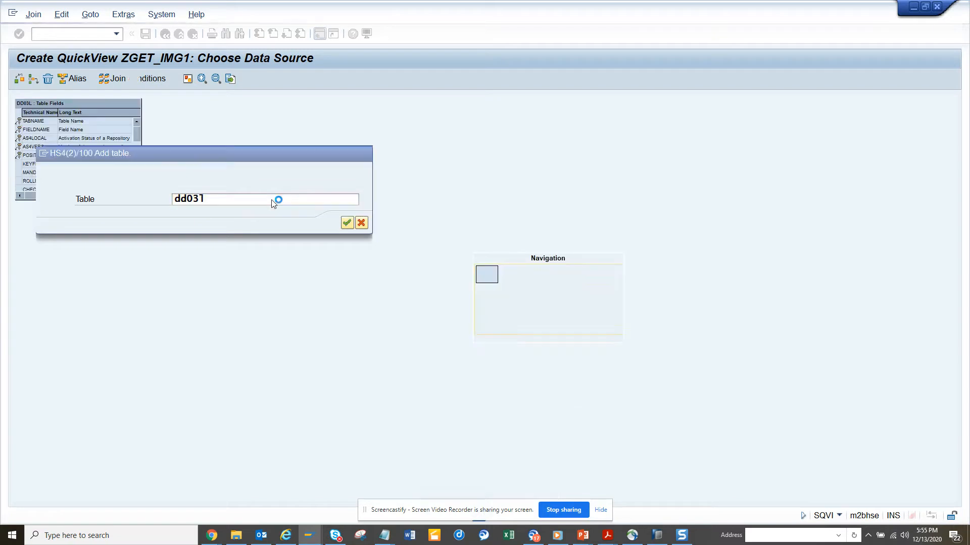
left_click(347, 222)
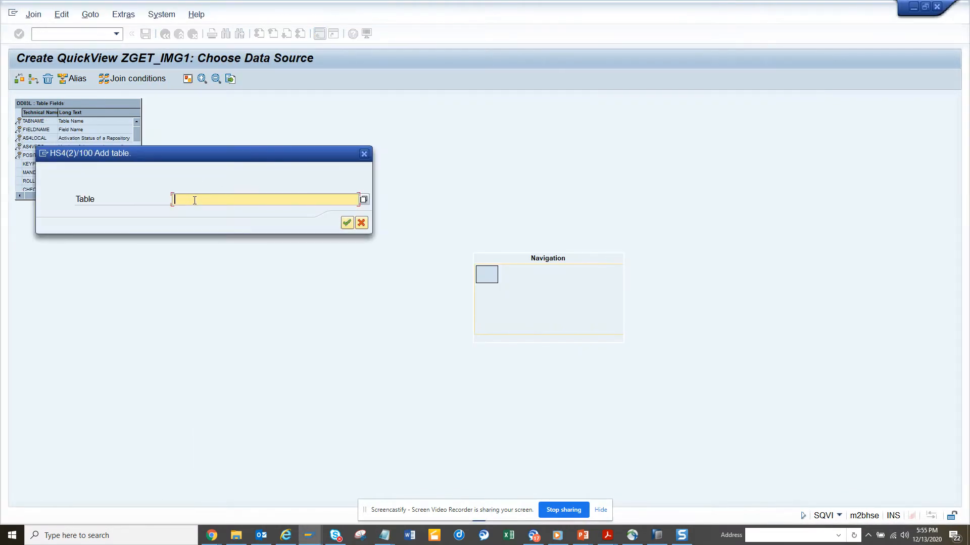
type("obj")
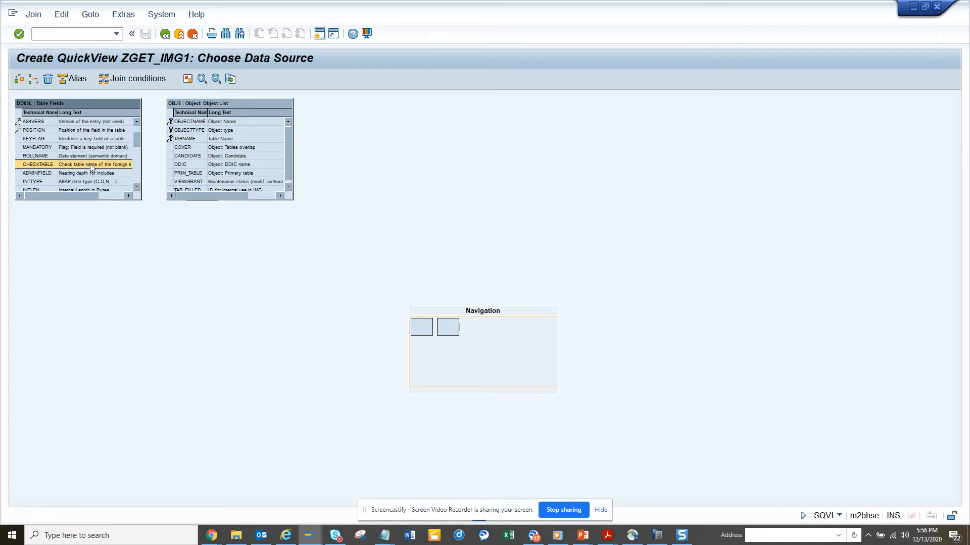
- Link DD03L to OBJS, add table CUS_ACTOBJ to the join and delete the surplus link
left_click_drag(93, 164, 167, 121)
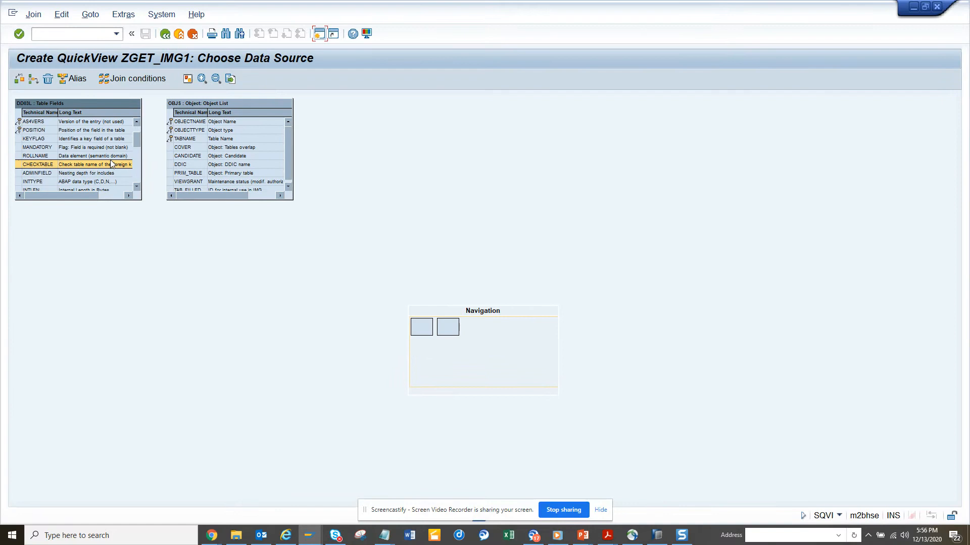
left_click_drag(111, 164, 170, 130)
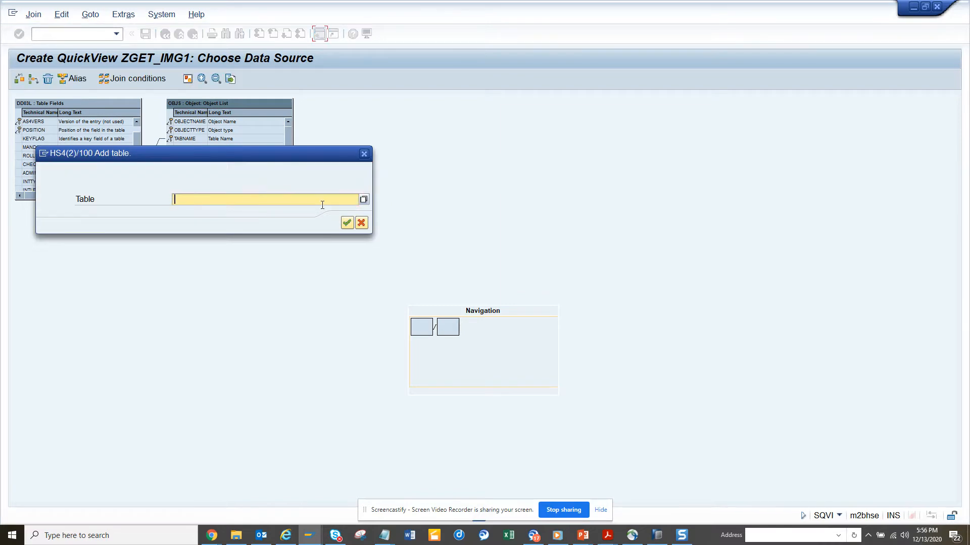
left_click(346, 222)
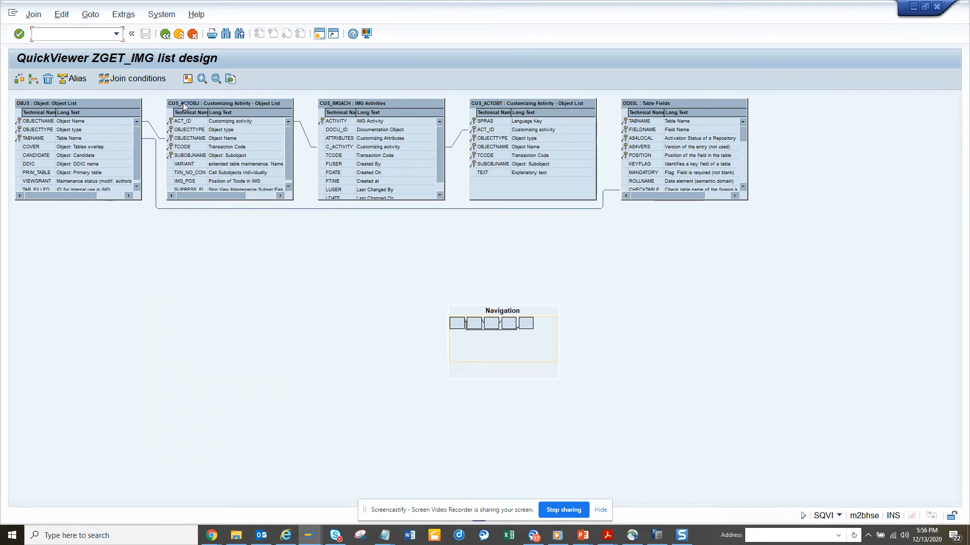
mouse_move(251, 217)
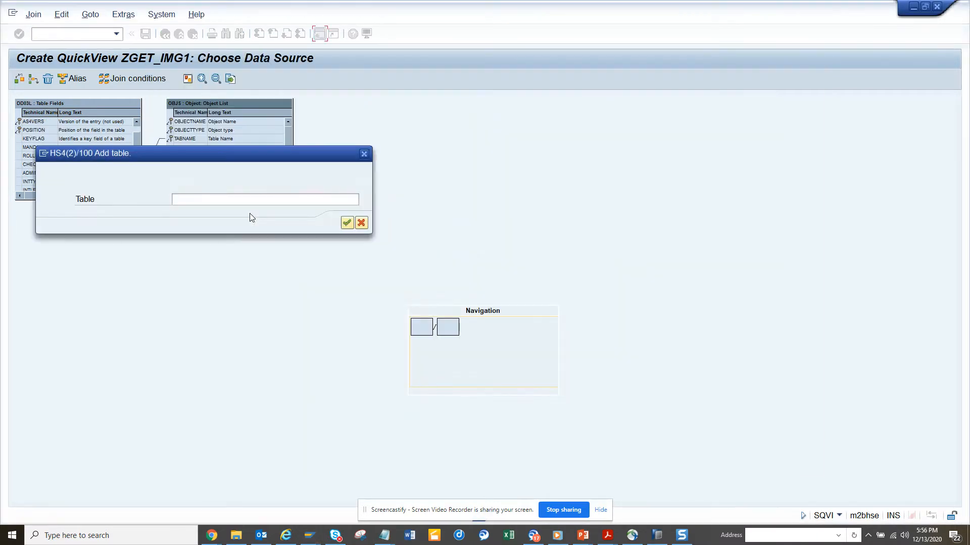
type("c")
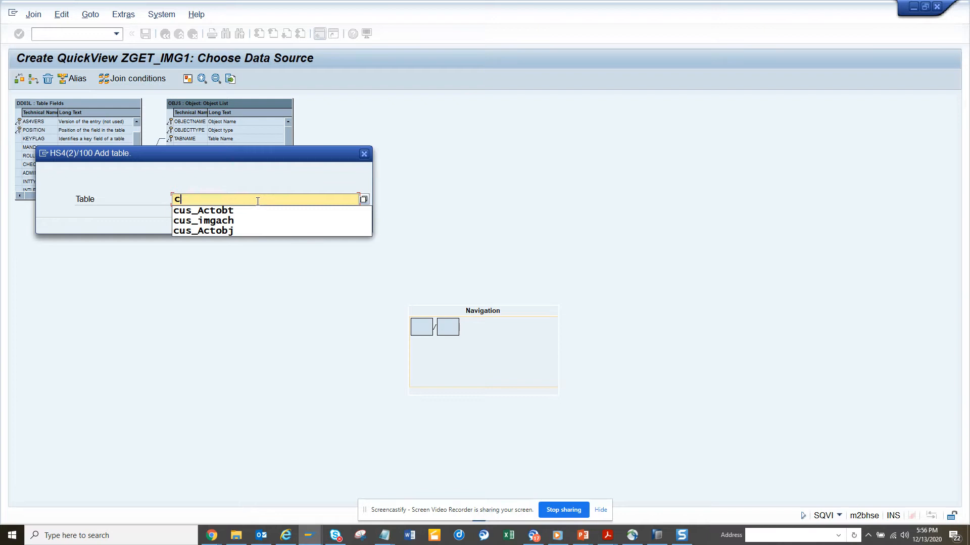
type("us_act")
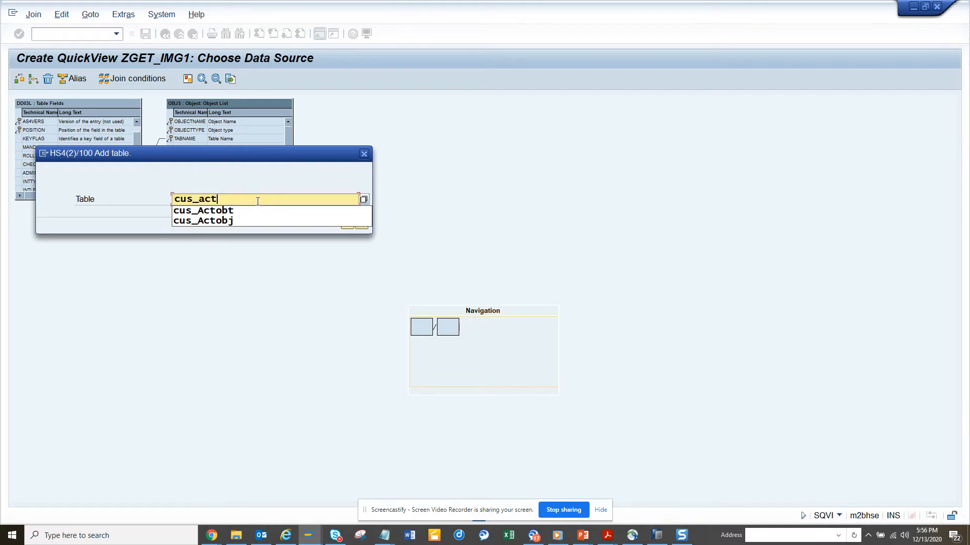
left_click(202, 222)
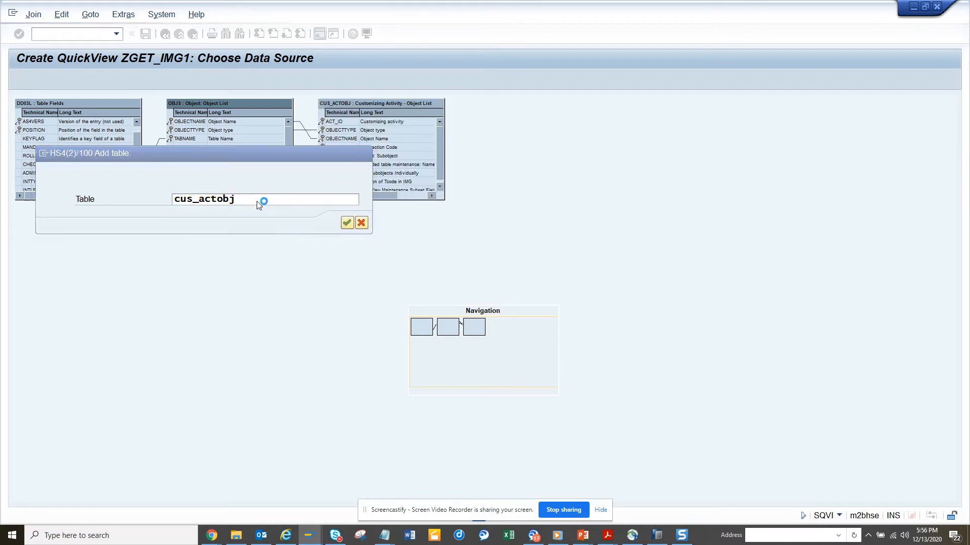
left_click(346, 222)
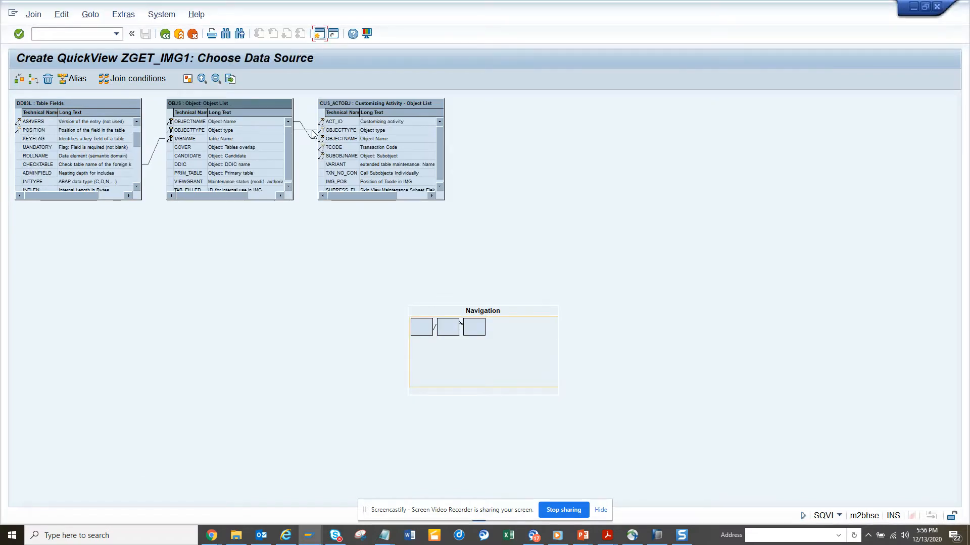
right_click(303, 131)
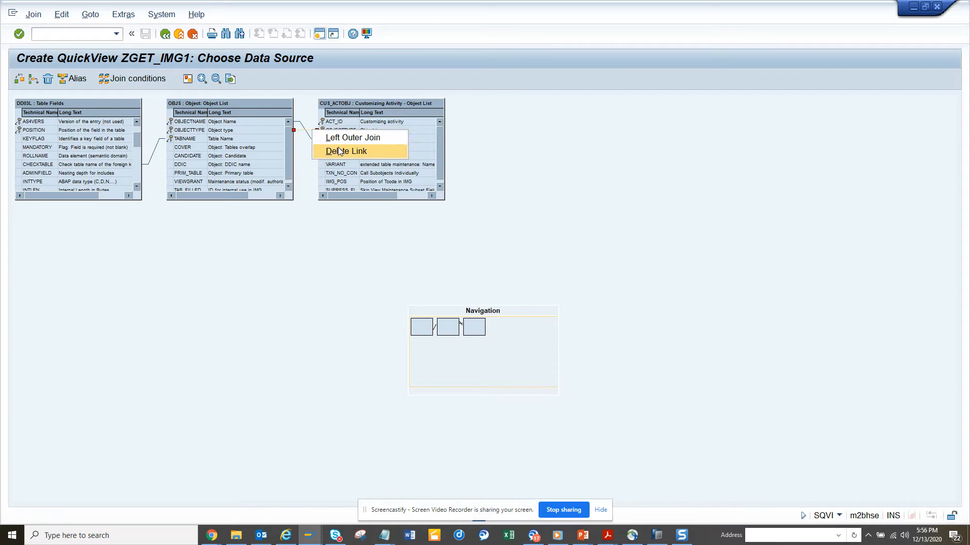
left_click(346, 150)
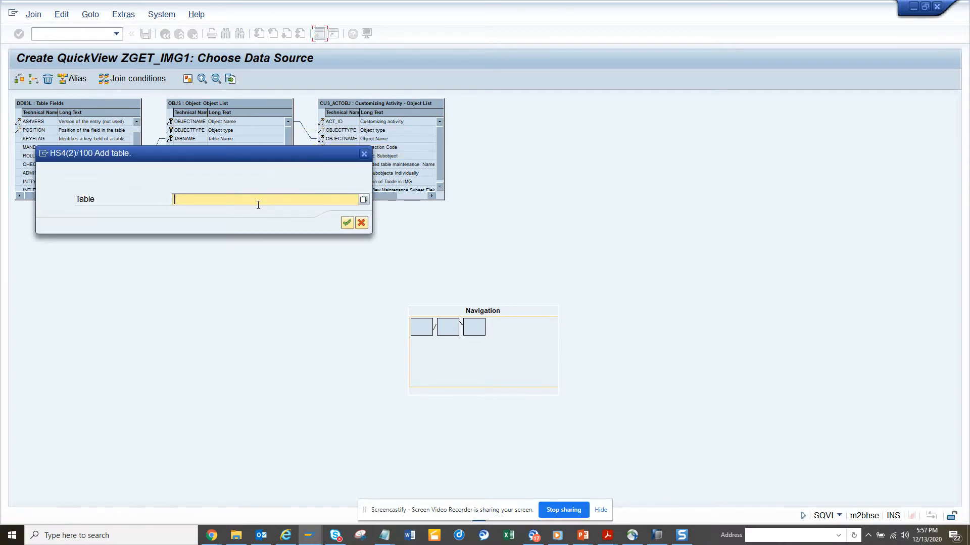
- Add table CUS_IMGACH (IMG Activities) to the join, linked to CUS_ACTOBJ
left_click(347, 222)
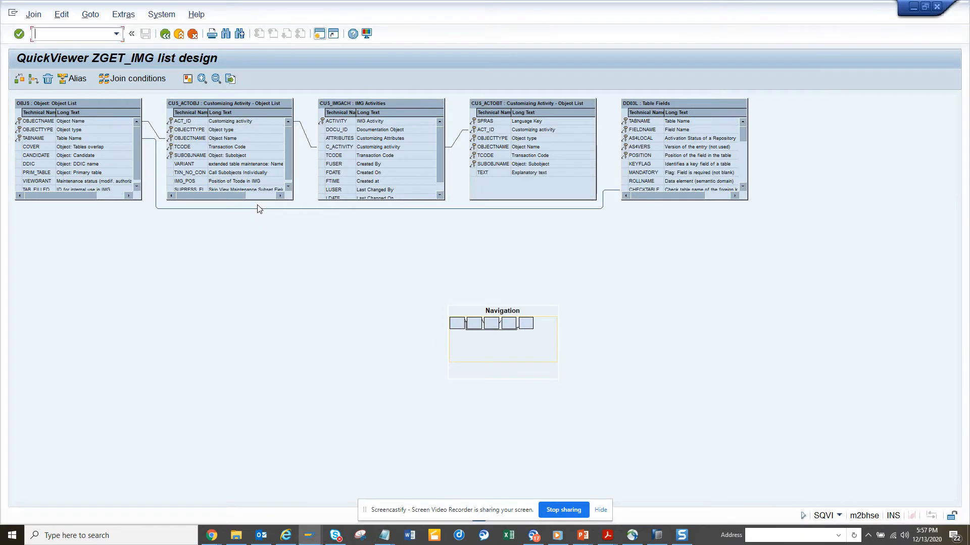
mouse_move(349, 137)
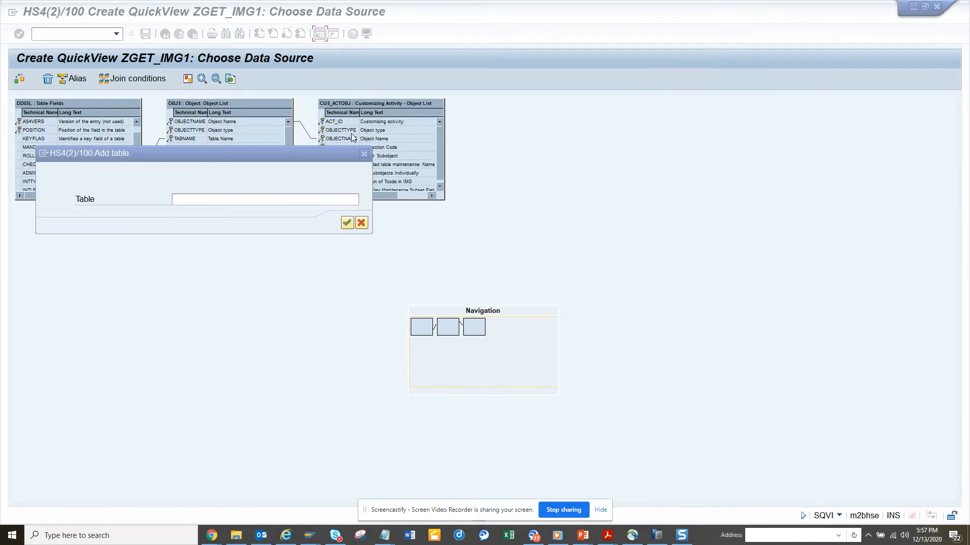
type("c")
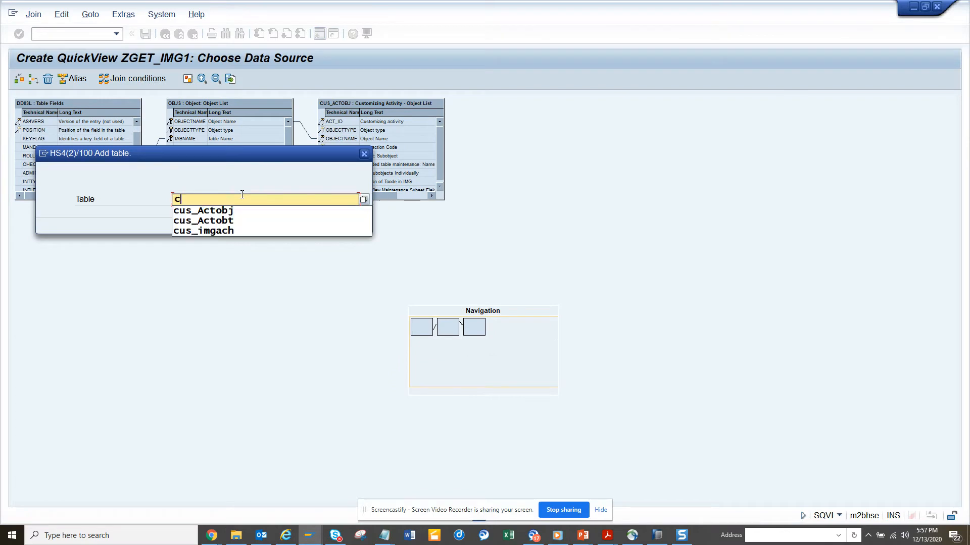
left_click(203, 230)
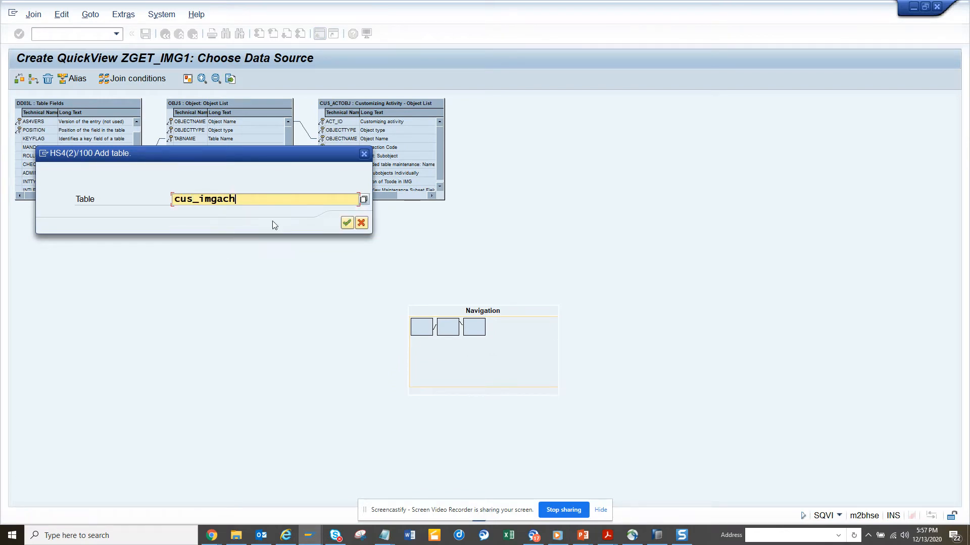
left_click(346, 222)
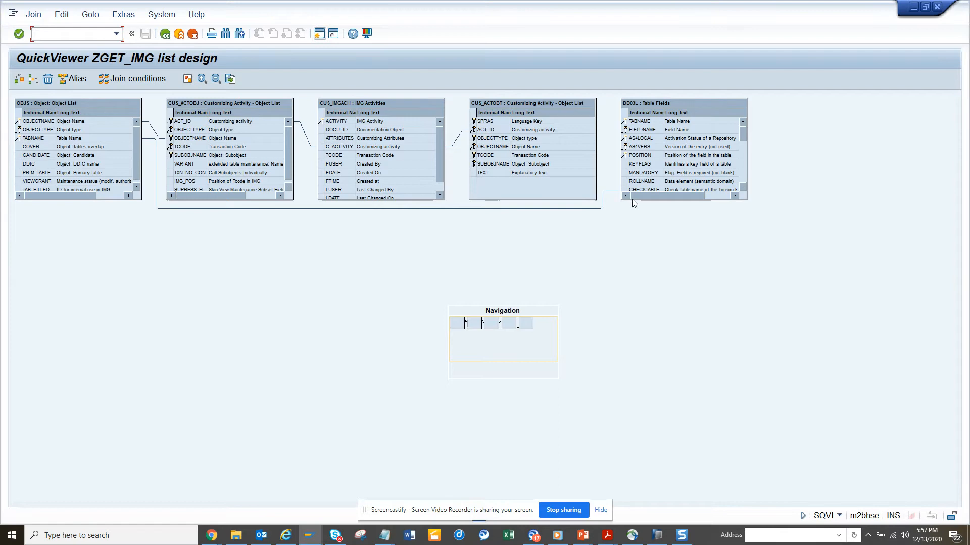
mouse_move(534, 192)
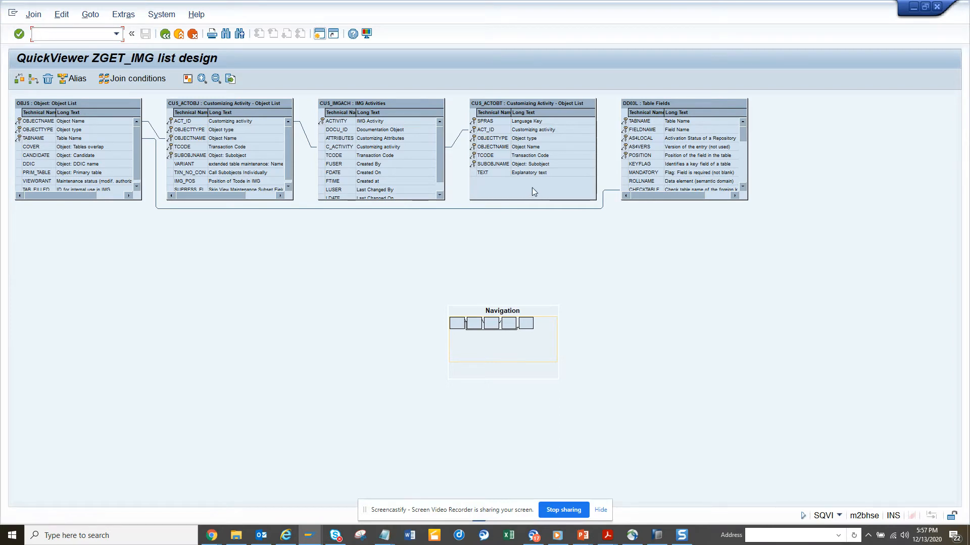
key("alt+tab")
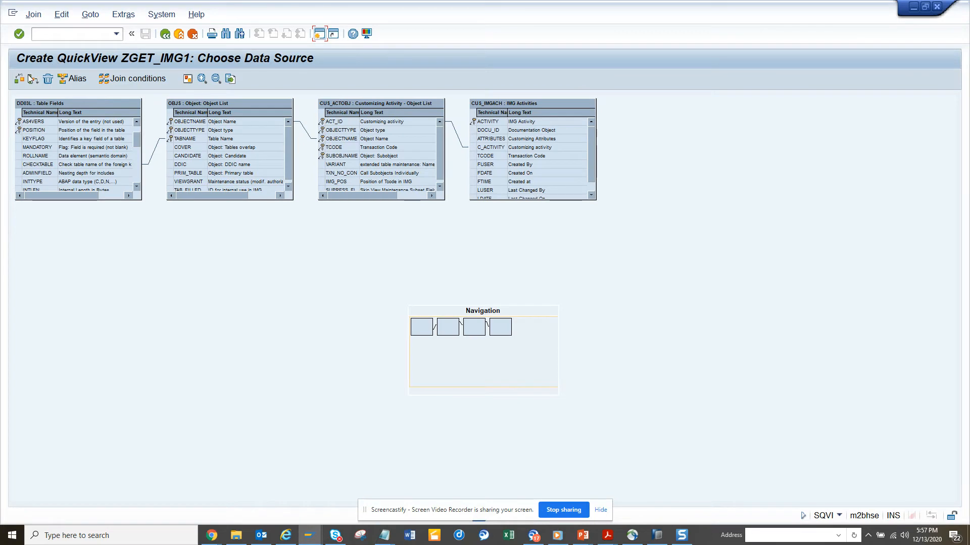
- Add table CUS_ACTOBT linked to CUS_IMGACH as a left outer join
left_click(20, 79)
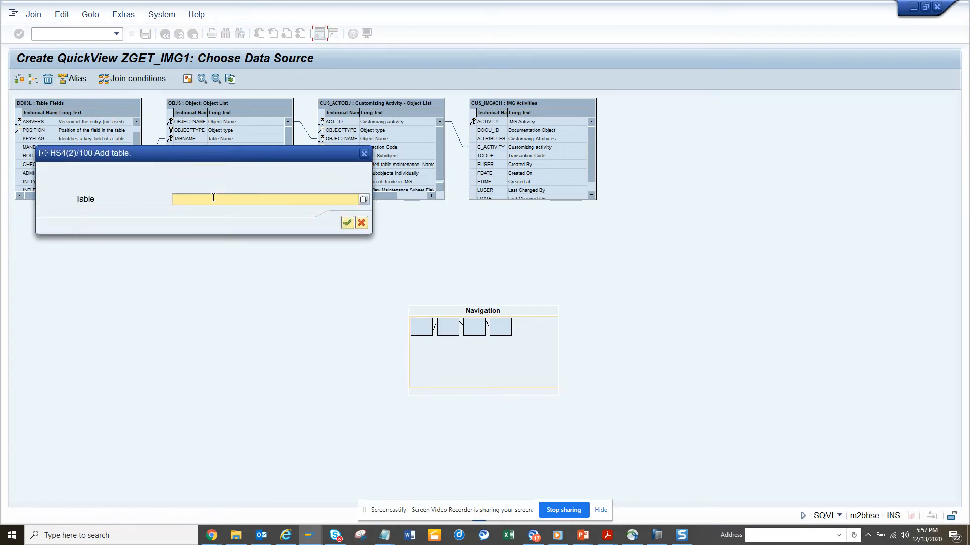
type("cus_")
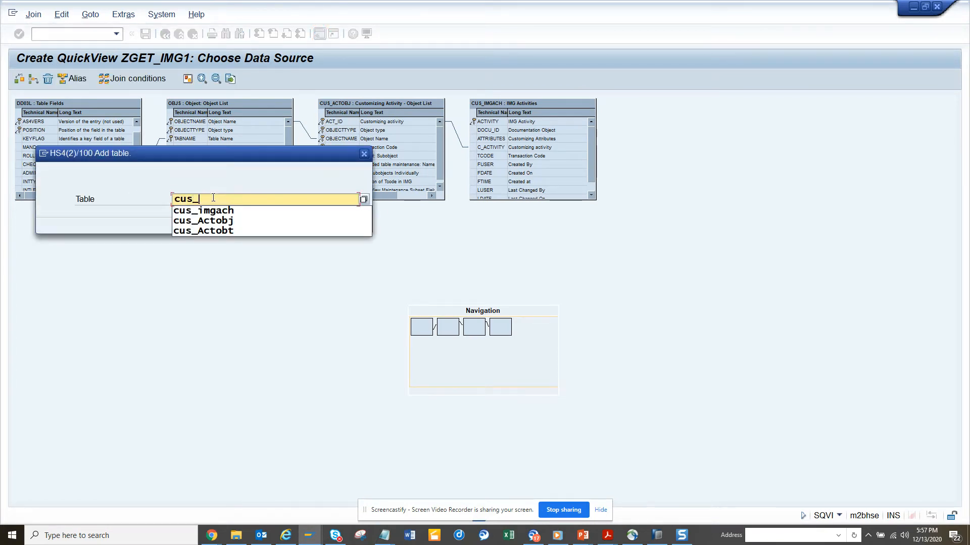
left_click(203, 230)
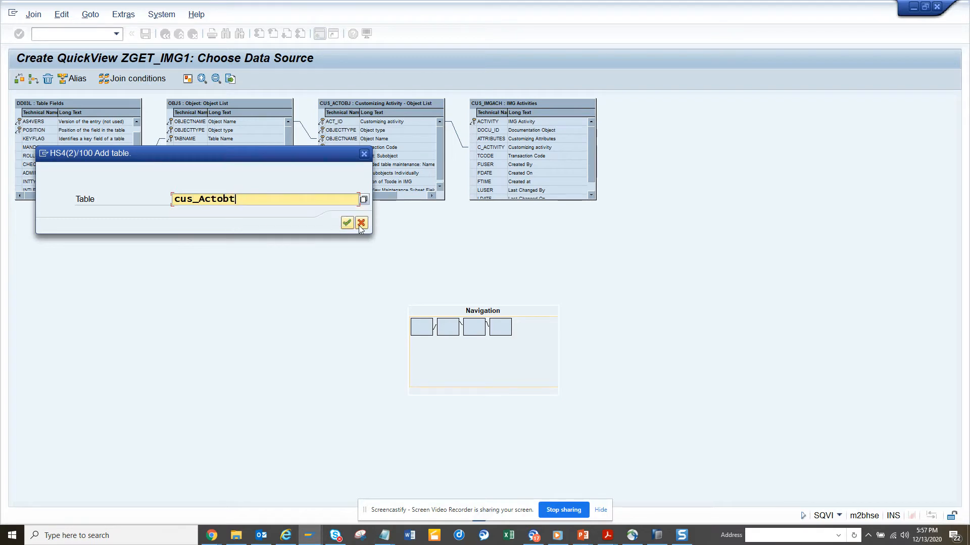
left_click(346, 222)
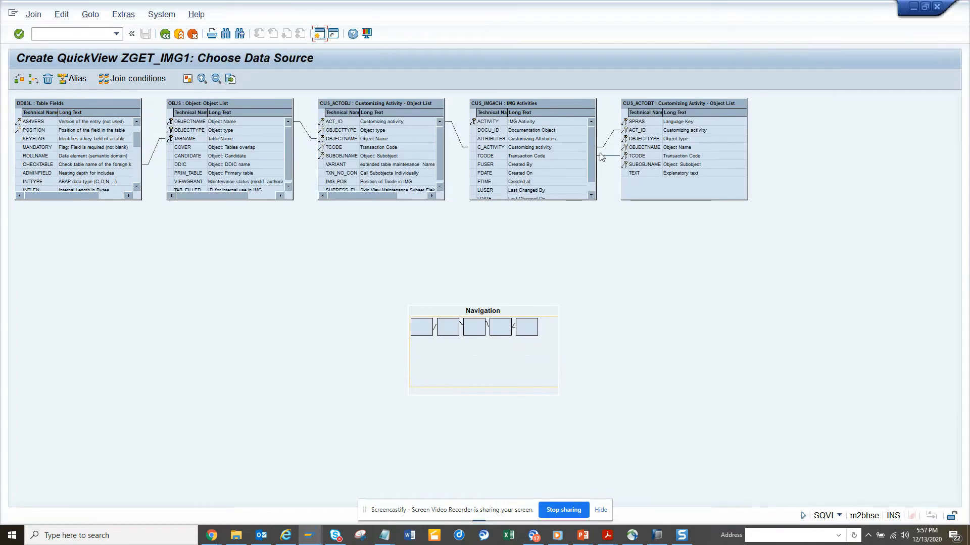
right_click(597, 156)
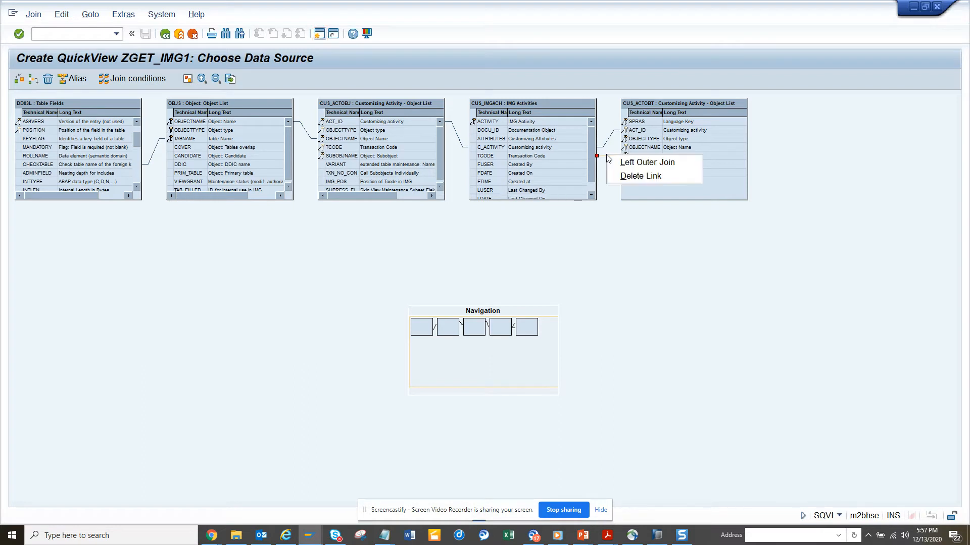
left_click(640, 176)
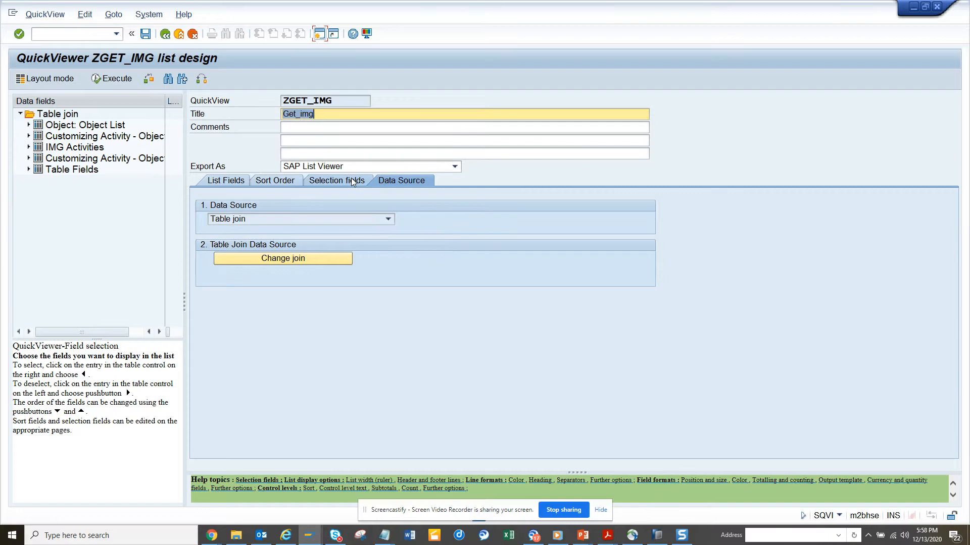
- Add DD03L TABNAME, FIELDNAME and CHECKTABLE as the first selection fields of ZGET_IMG1
key("alt+tab")
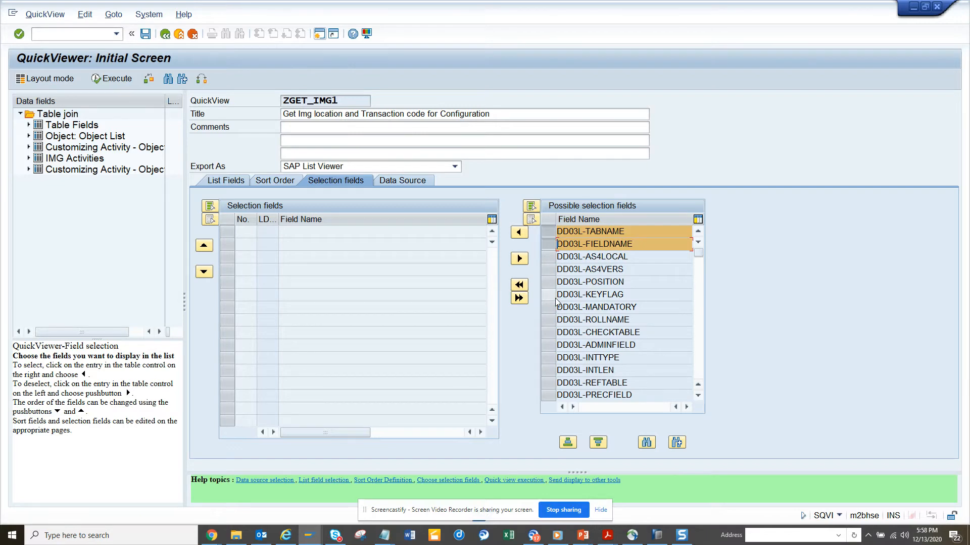
left_click(518, 232)
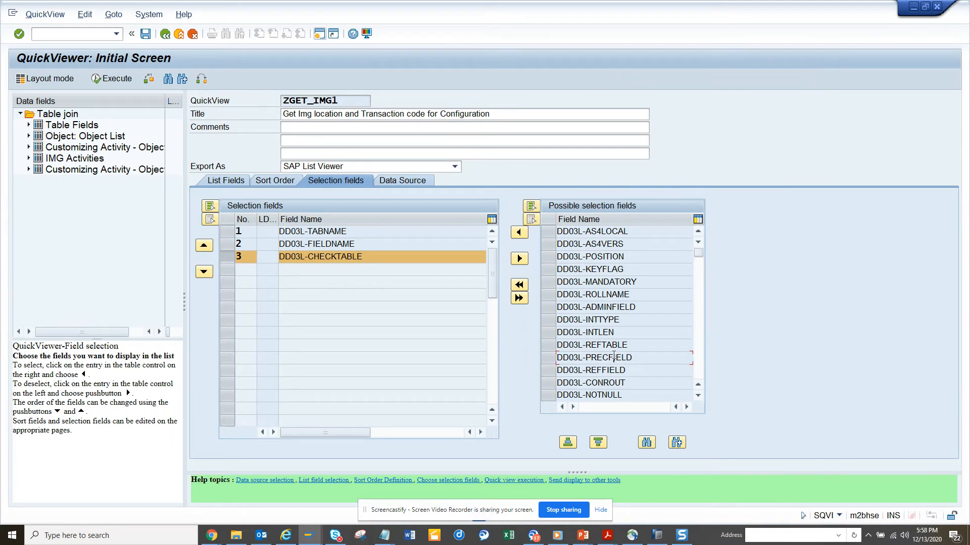
scroll("down", 3)
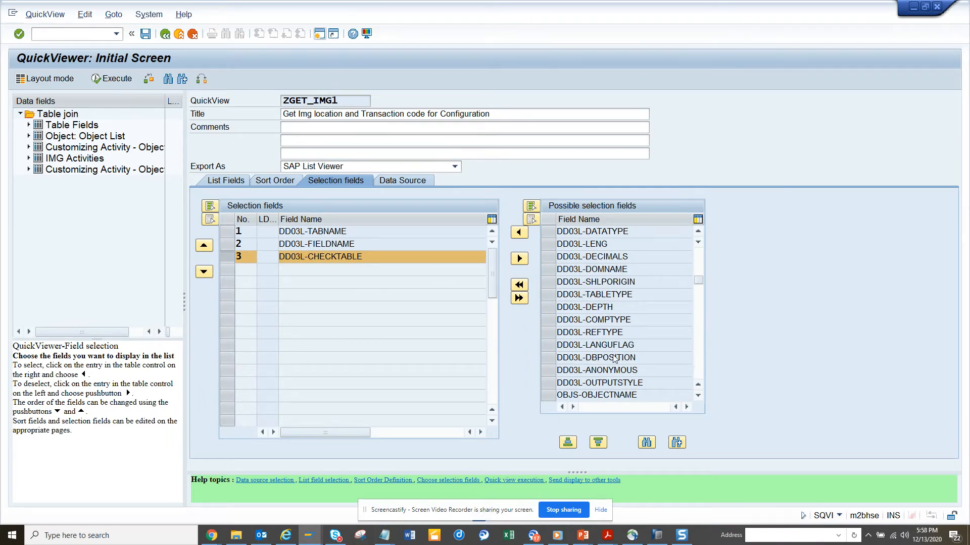
scroll("down", 3)
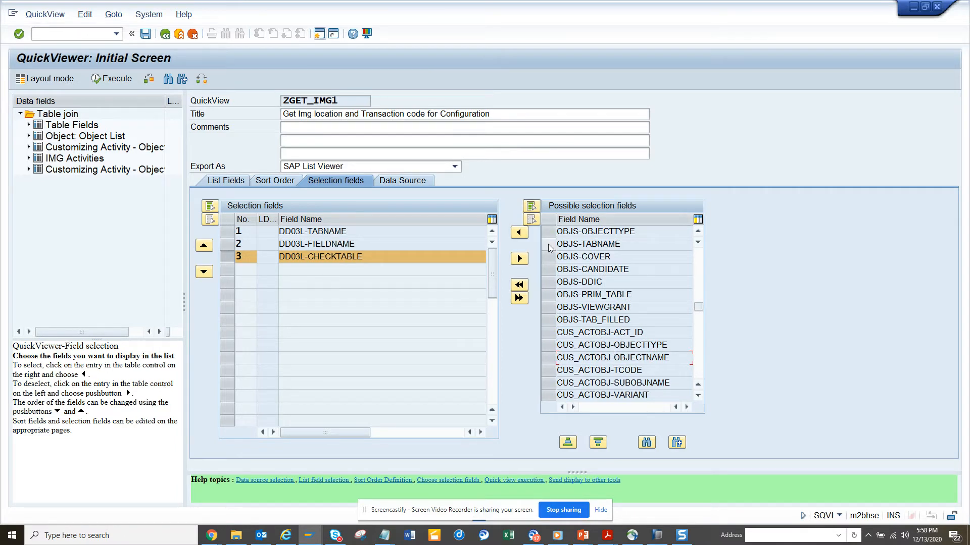
- Add selection fields OBJS-TABNAME, OBJS-OBJECTNAME, CUS_ACTOBJ-TCODE and CUS_ACTOBT-SPRAS
left_click(588, 244)
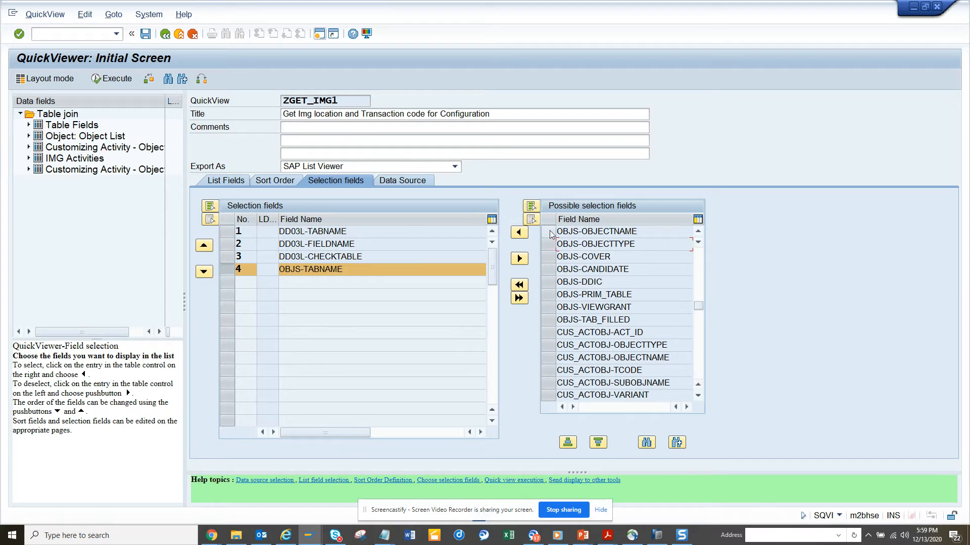
left_click(518, 232)
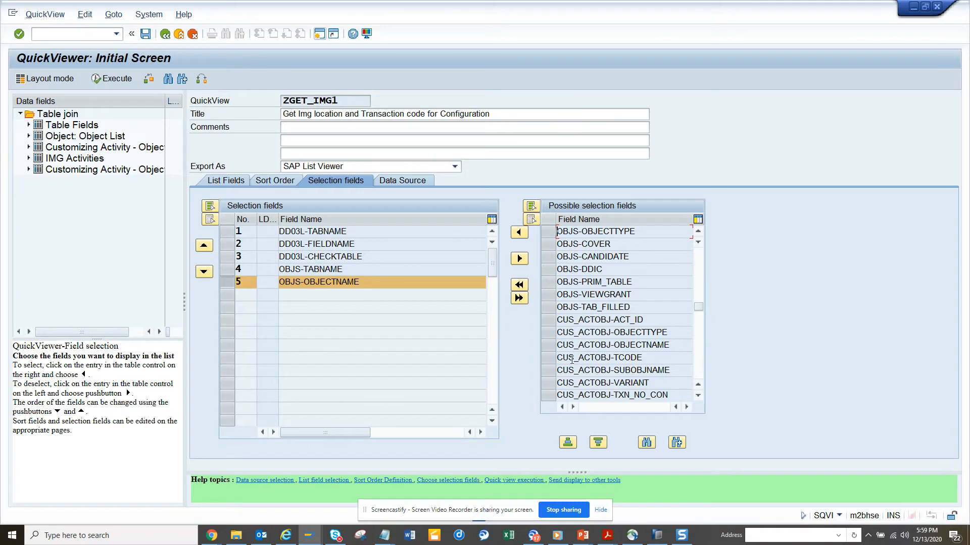
left_click(598, 358)
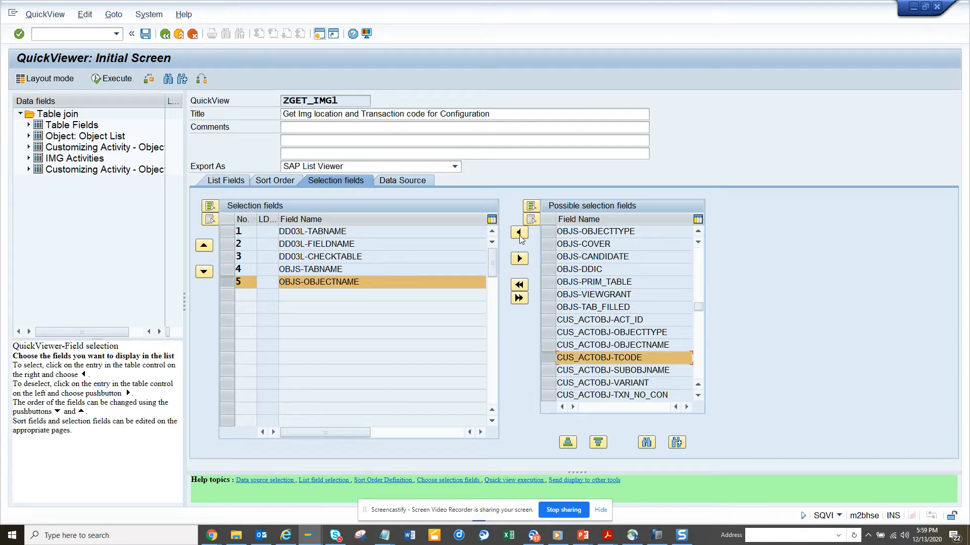
left_click(519, 232)
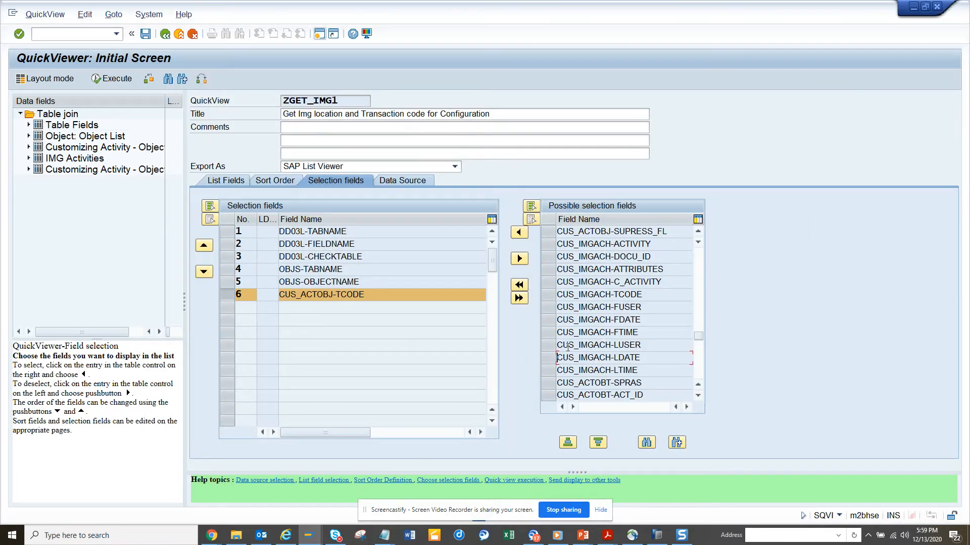
left_click(597, 383)
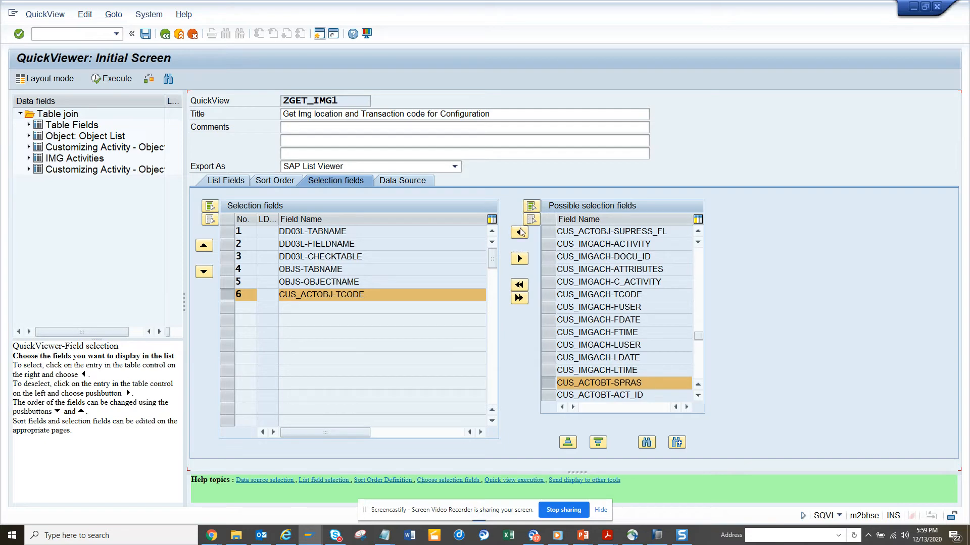
left_click(518, 233)
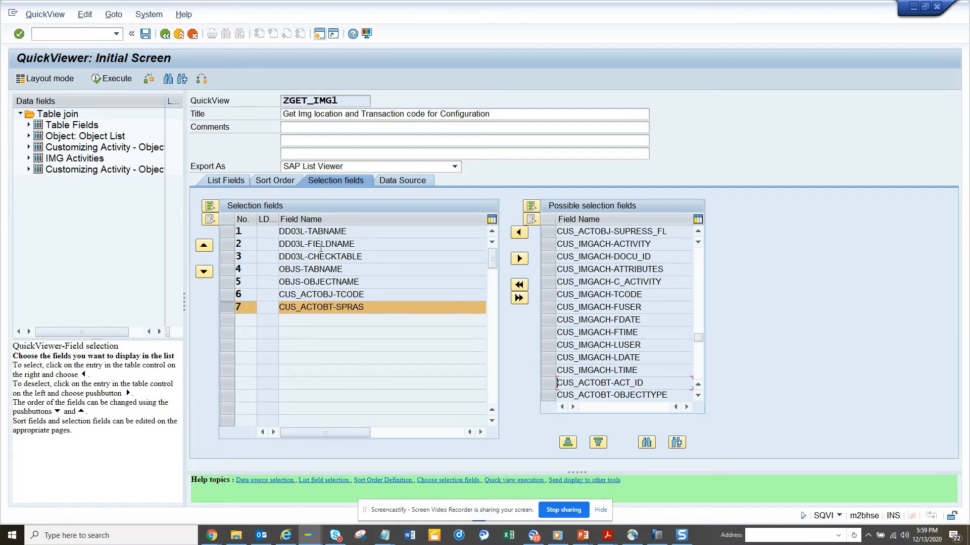
left_click(225, 180)
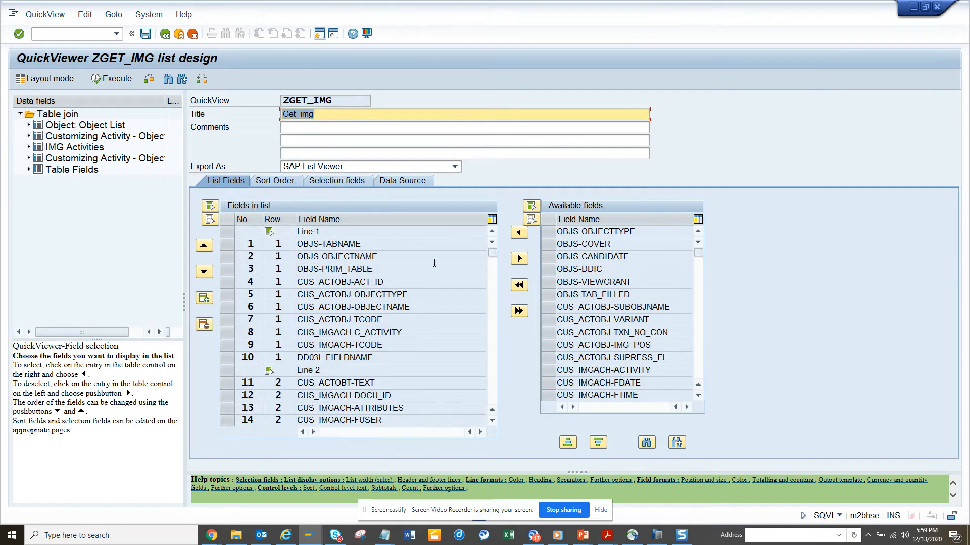
mouse_move(633, 310)
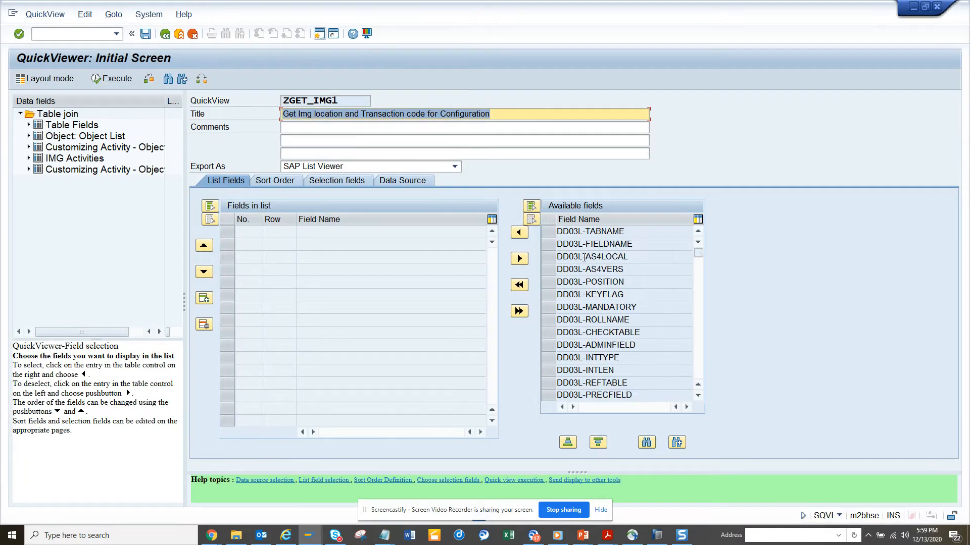
- Add DD03L-TABNAME and DD03L-CHECKTABLE to the ZGET_IMG1 output list
left_click(591, 232)
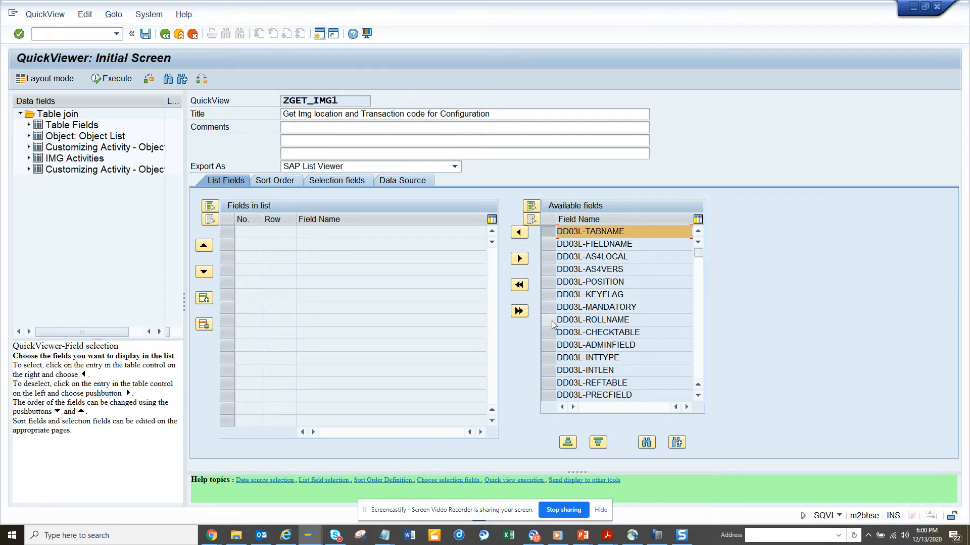
left_click(606, 332)
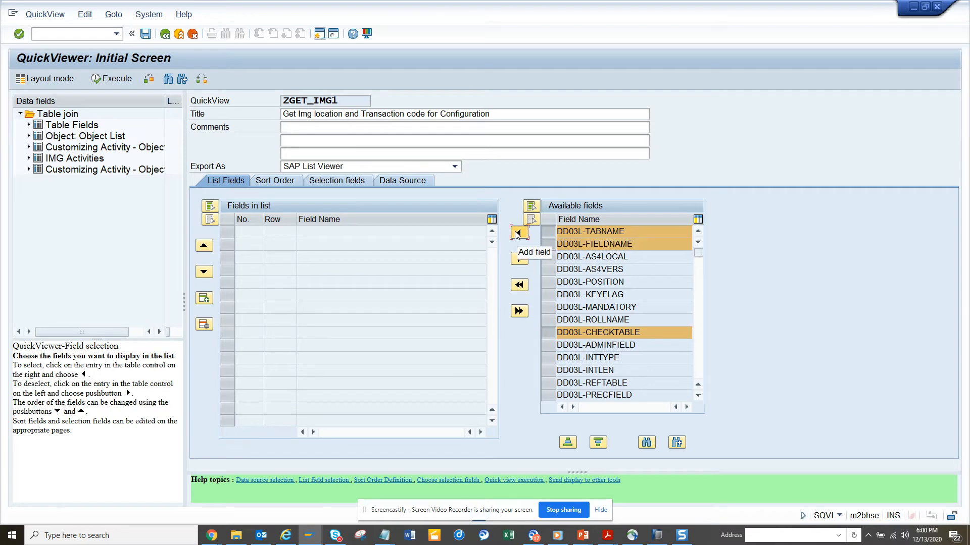
left_click(519, 233)
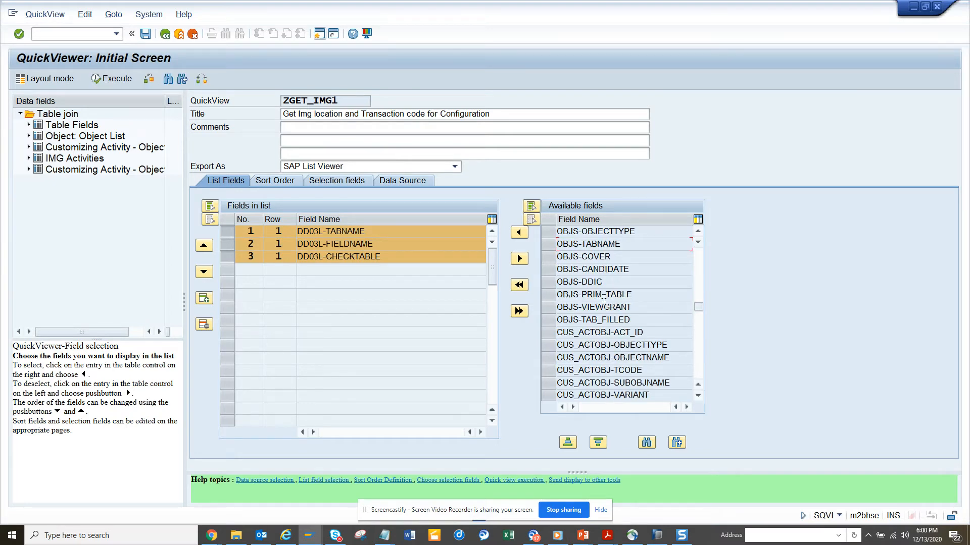
- Add OBJS object-type, table and primary-table fields plus CUS_ACTOBJ ACT_ID to TCODE to the output list
left_click(594, 231)
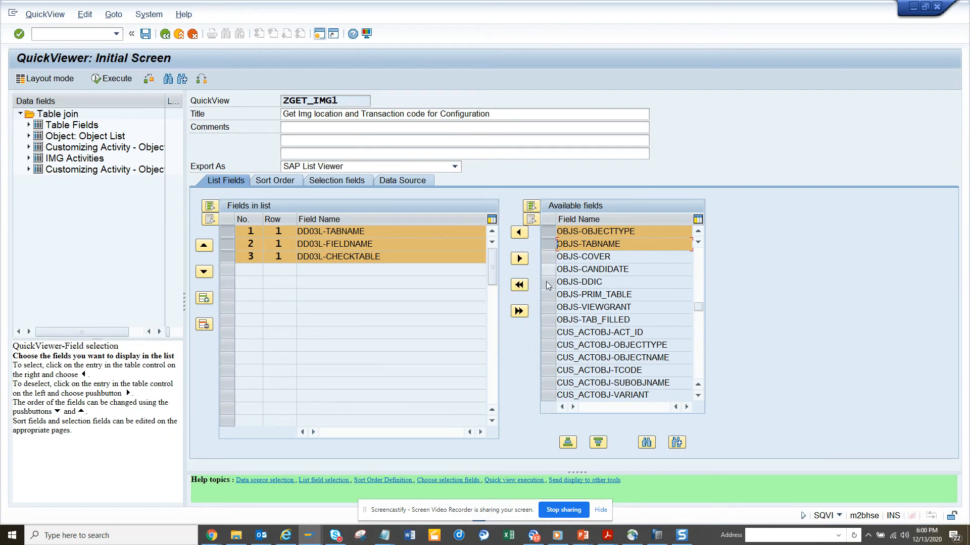
left_click(594, 294)
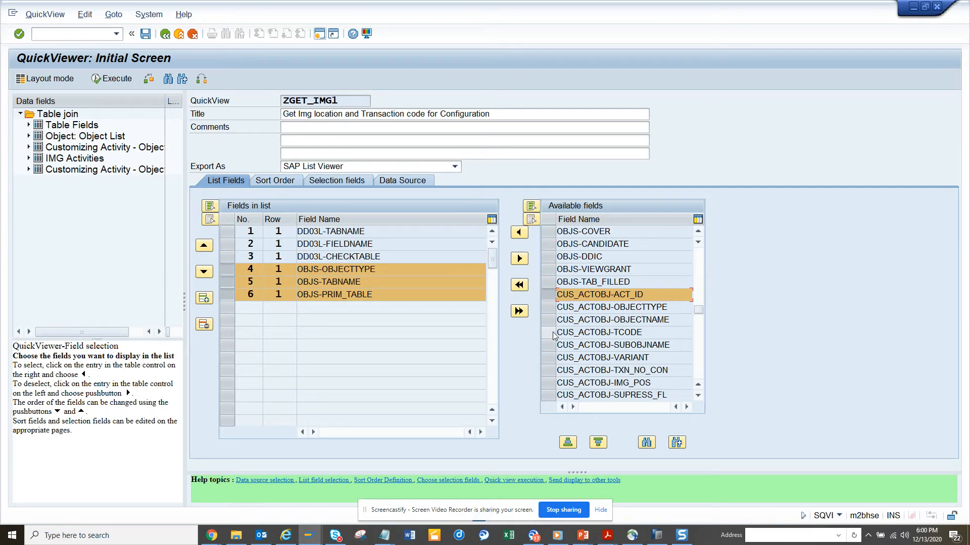
left_click(598, 332)
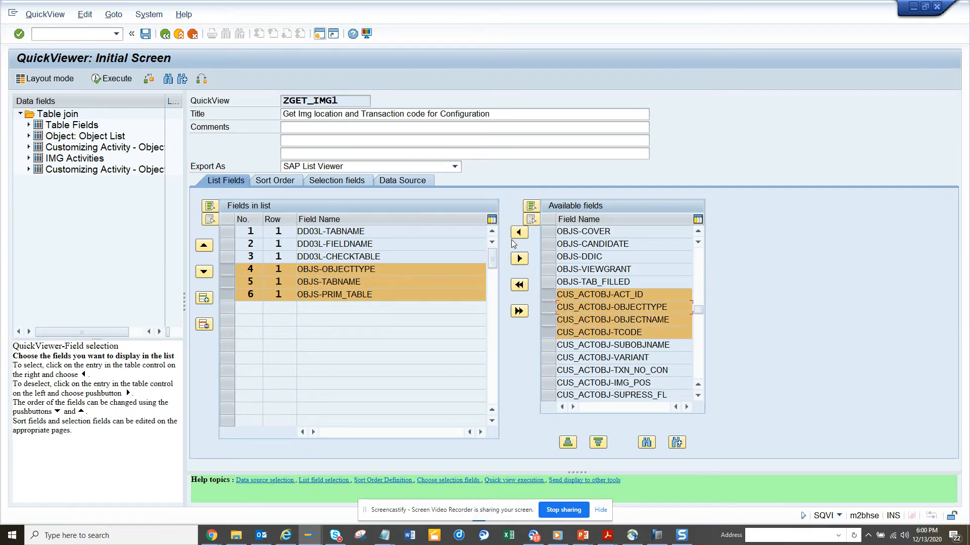
key("alt+tab")
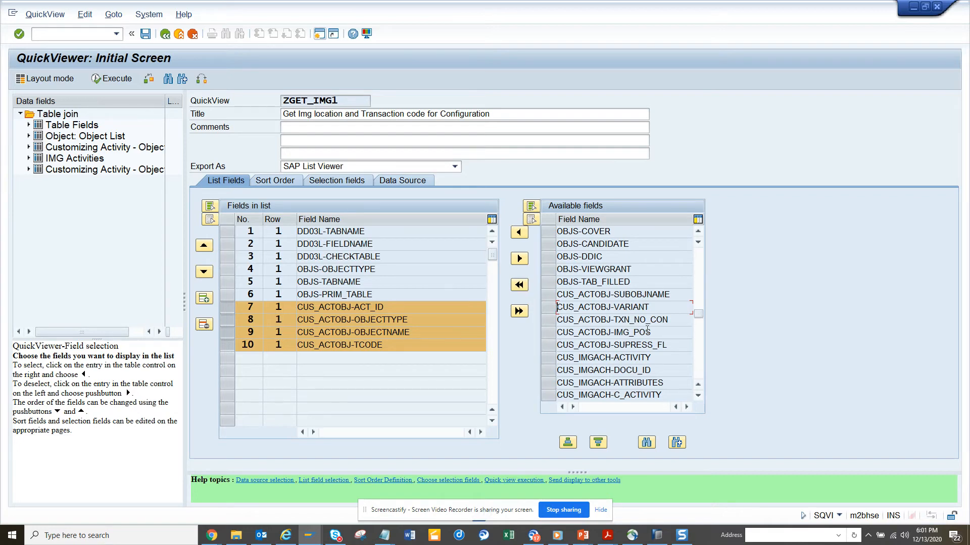
key("alt+tab")
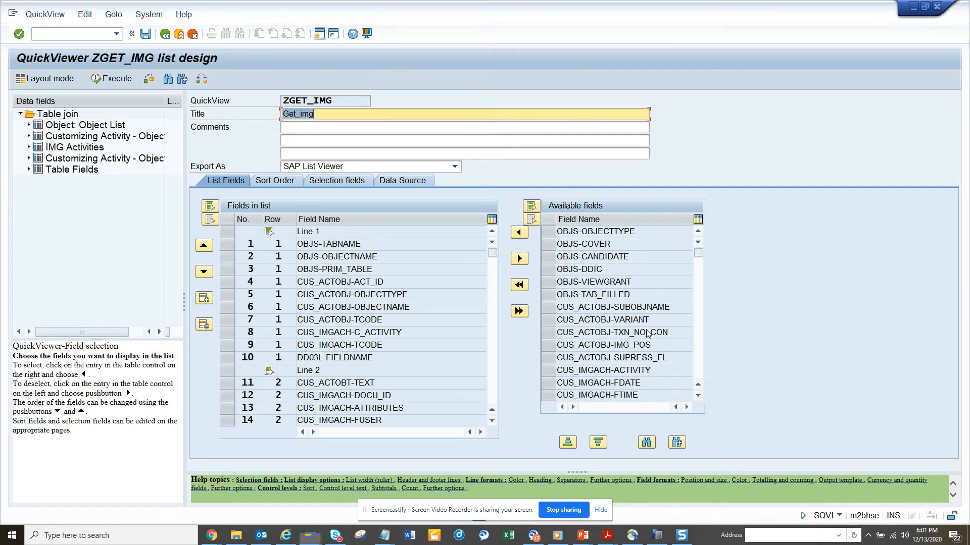
mouse_move(508, 354)
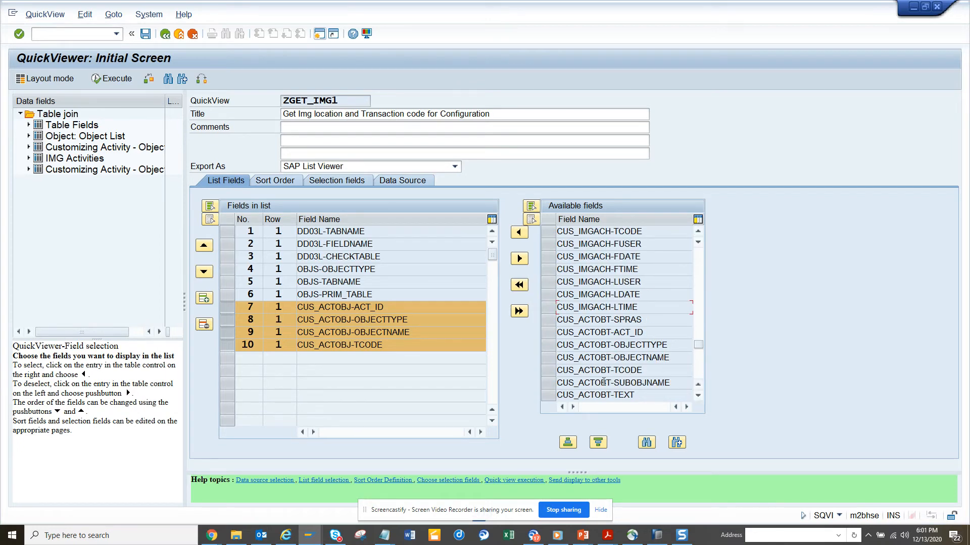
- Add CUS_ACTOBT-SPRAS, CUS_ACTOBT-TEXT and CUS_IMGACH-TCODE to the output list
left_click(594, 395)
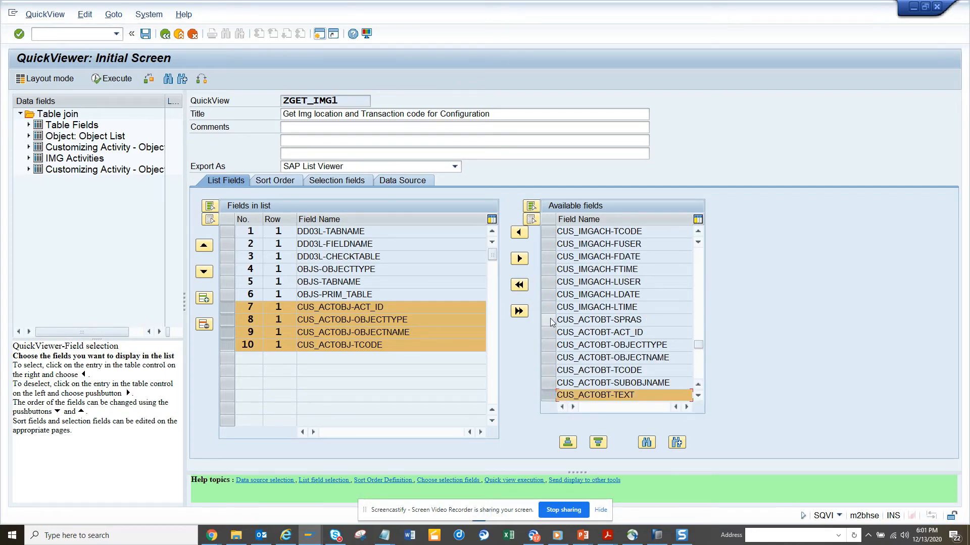
left_click(598, 320)
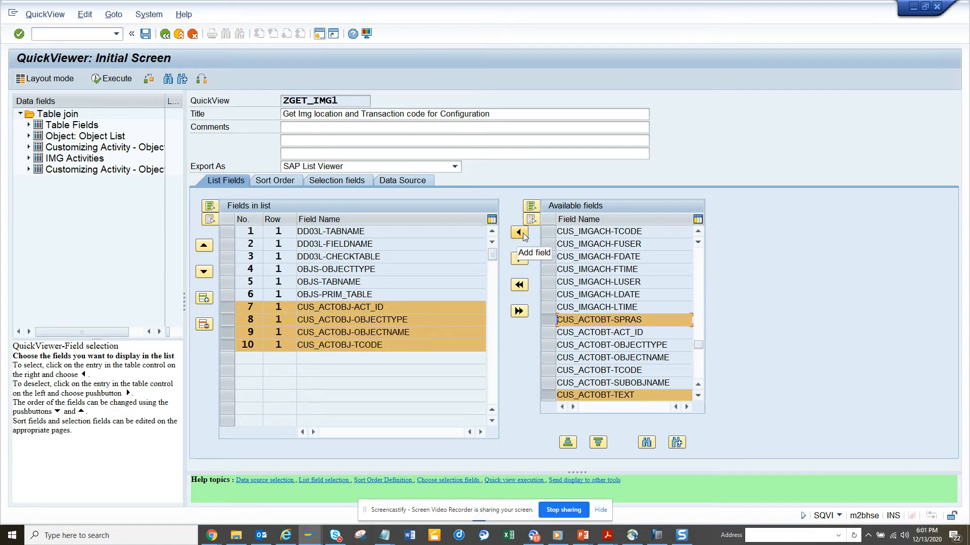
left_click(519, 233)
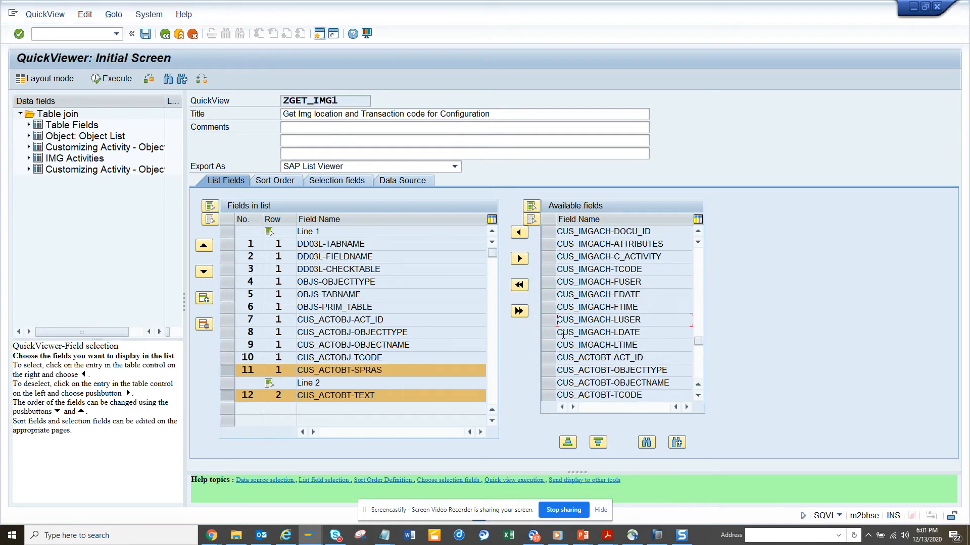
left_click(598, 268)
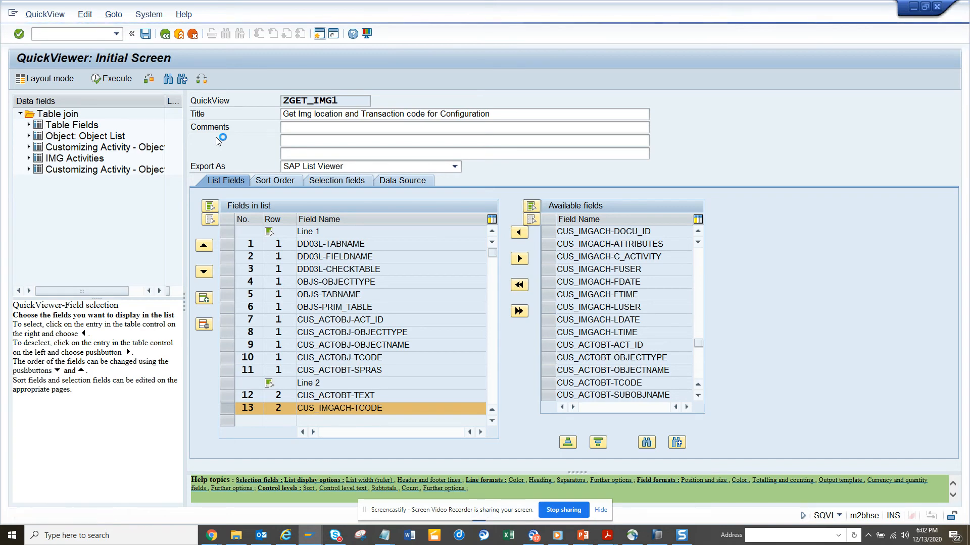
- Execute ZGET_IMG1 for table EKKO field EKGRP and pick the S_ALR_87002131 code in the results
left_click(110, 79)
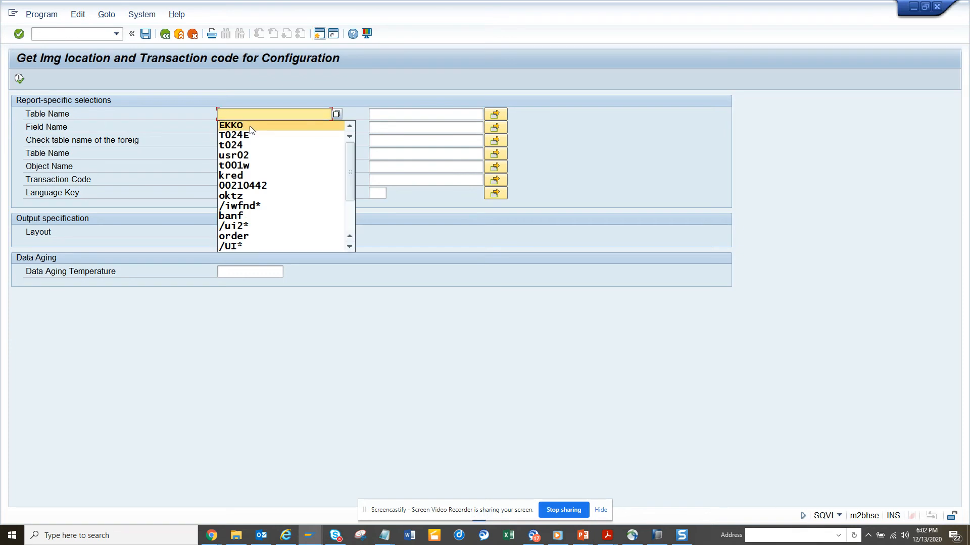
left_click(230, 125)
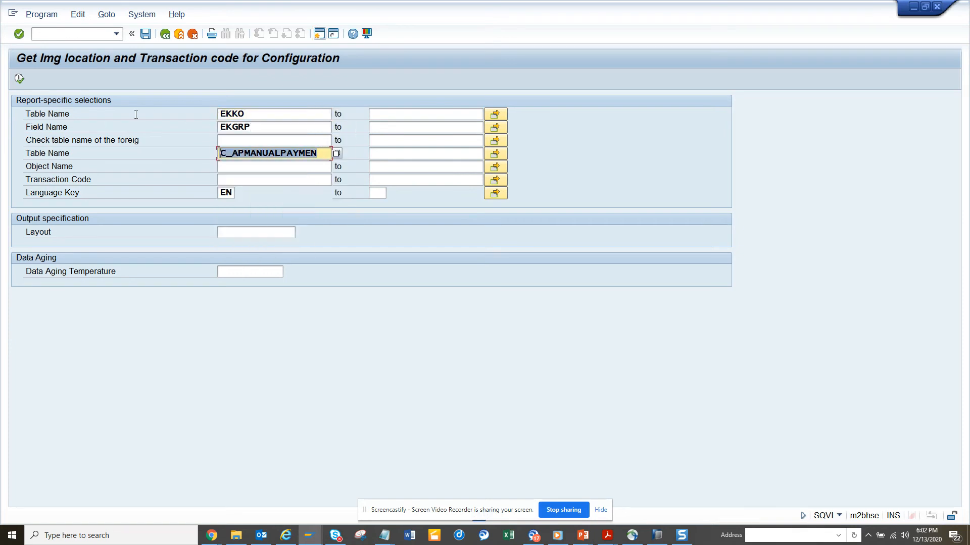
left_click(19, 79)
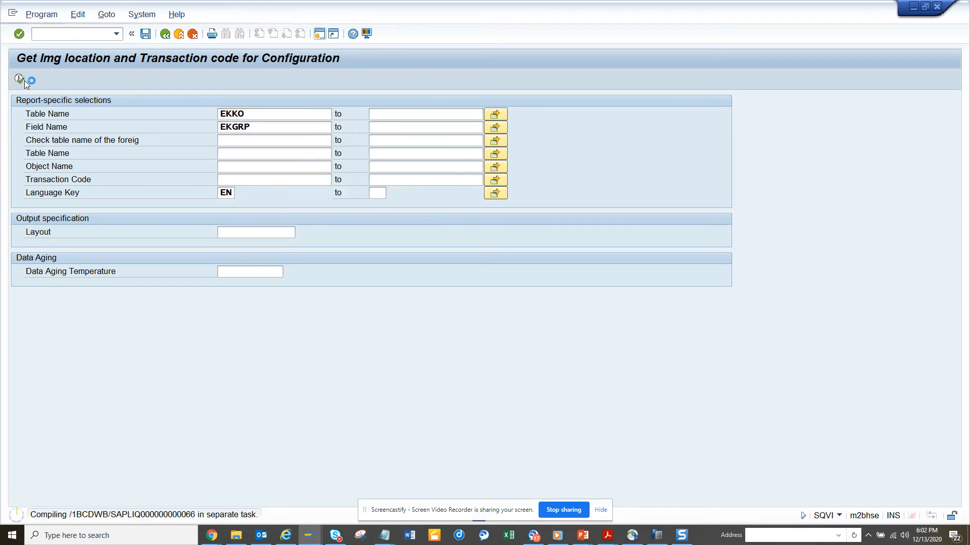
left_click(19, 79)
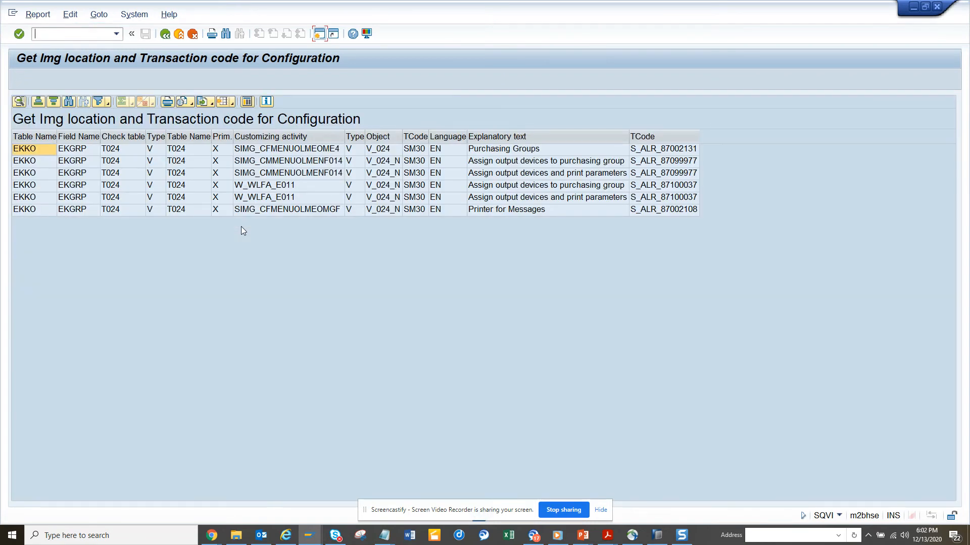
mouse_move(643, 208)
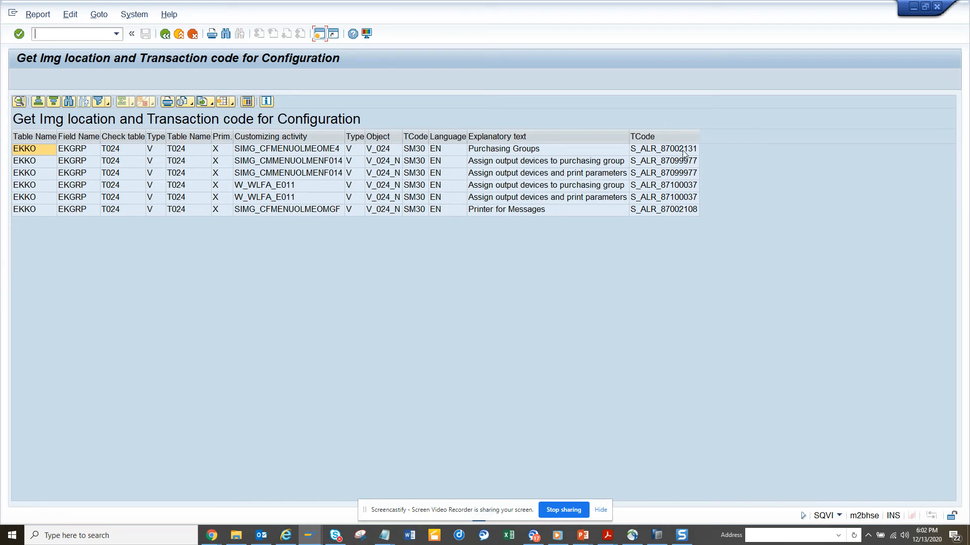
left_click(662, 150)
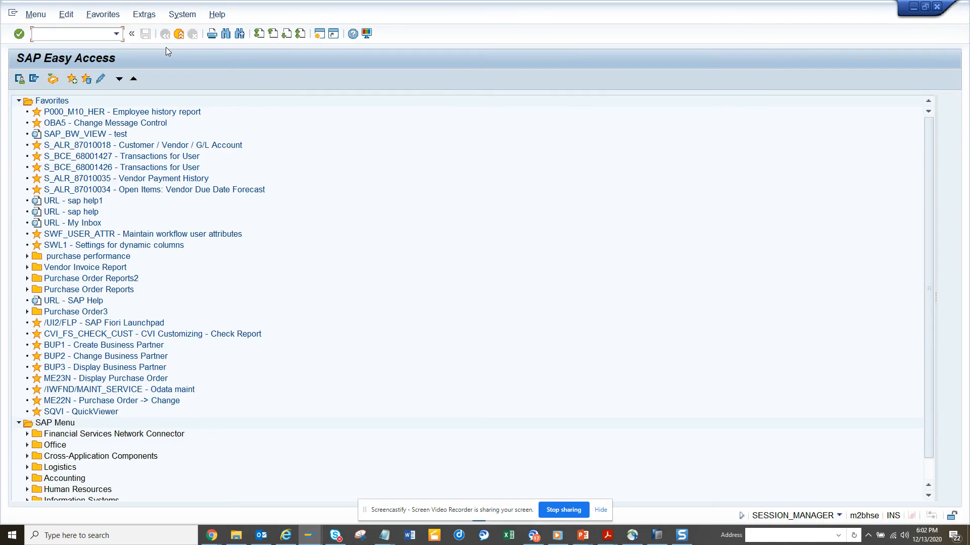
type("S_ALR_87002131")
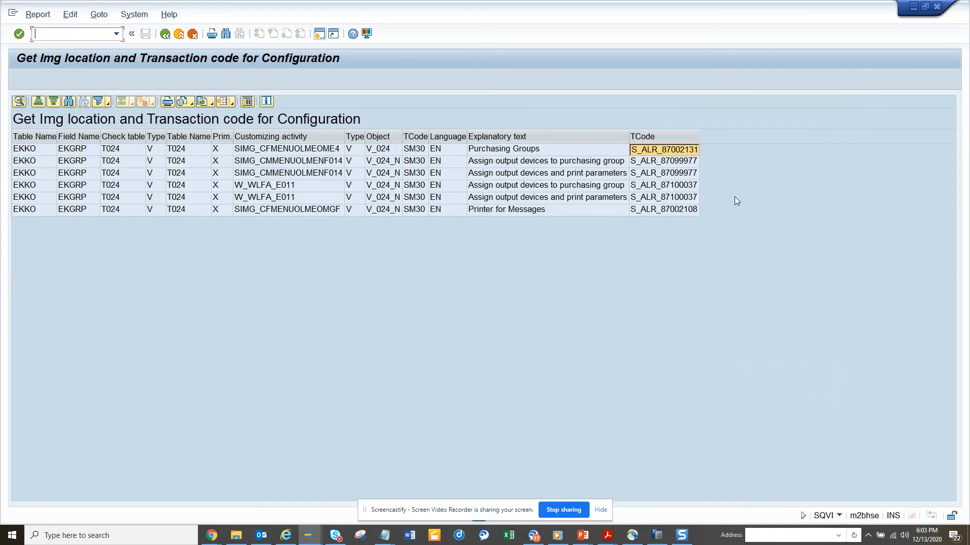
left_click(664, 185)
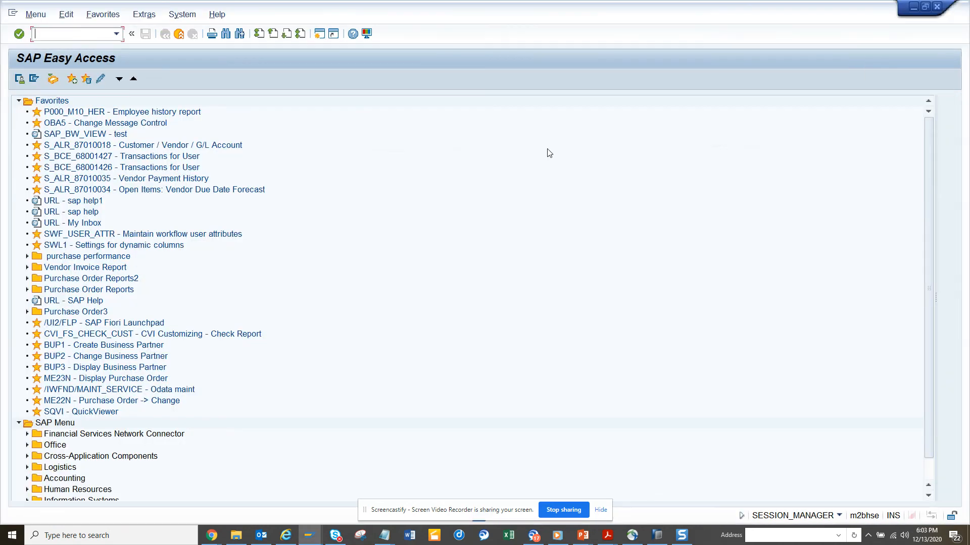
type("S_ALR_87100037")
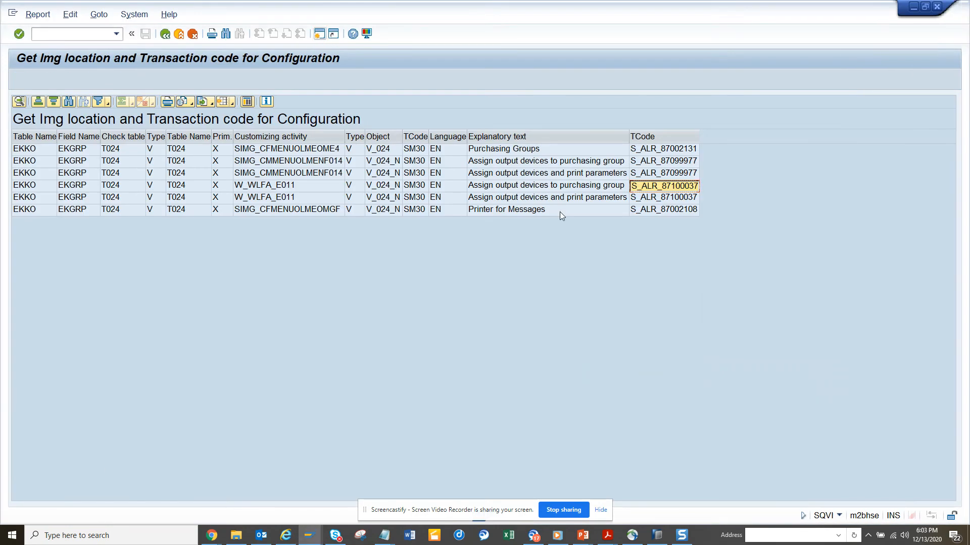
mouse_move(498, 265)
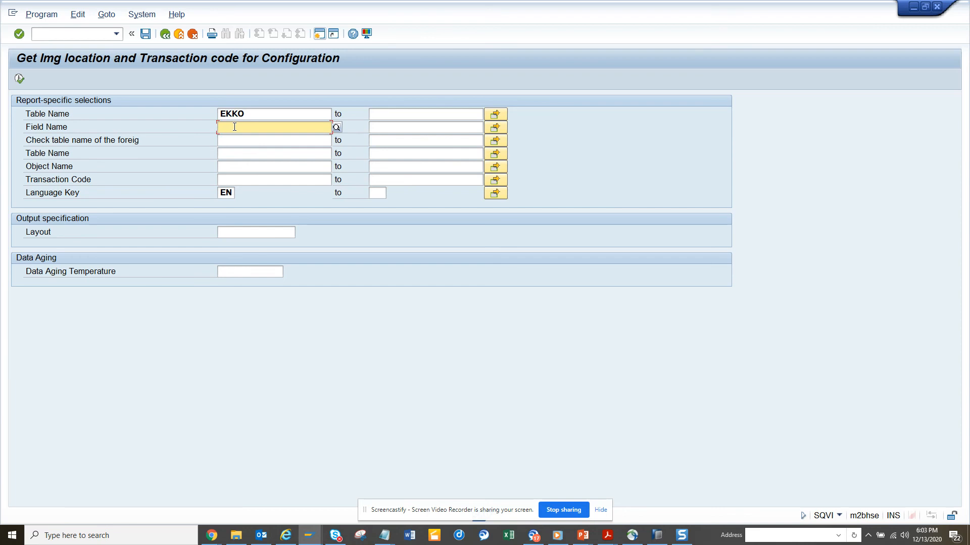
- Rerun the query with field BUKRS, select the Reference Flow Types row, and switch to the main menu session
type("bukrs")
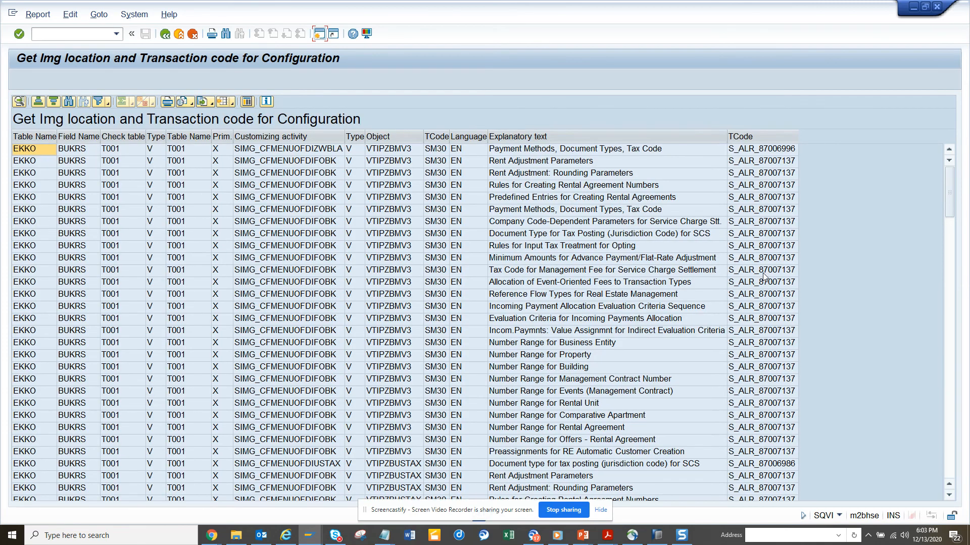
left_click(582, 293)
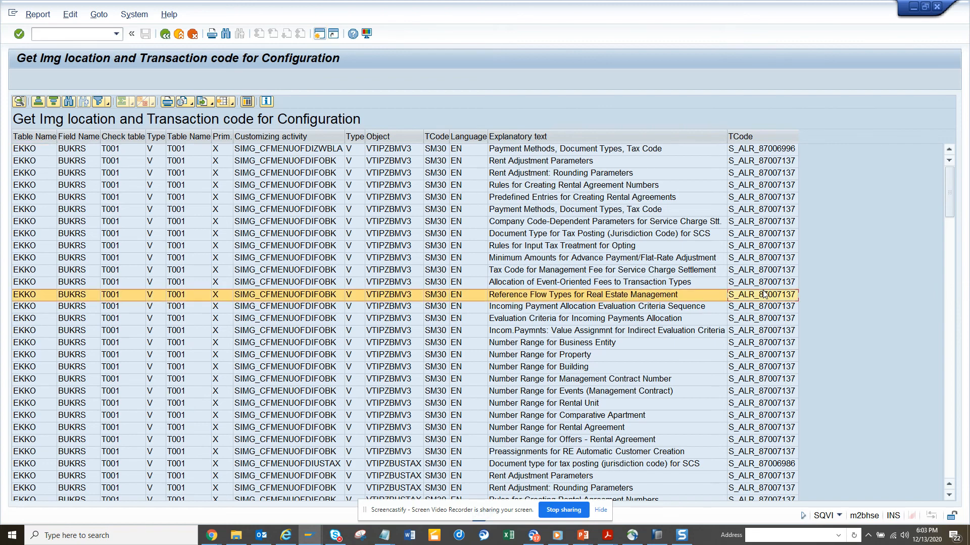
left_click(764, 148)
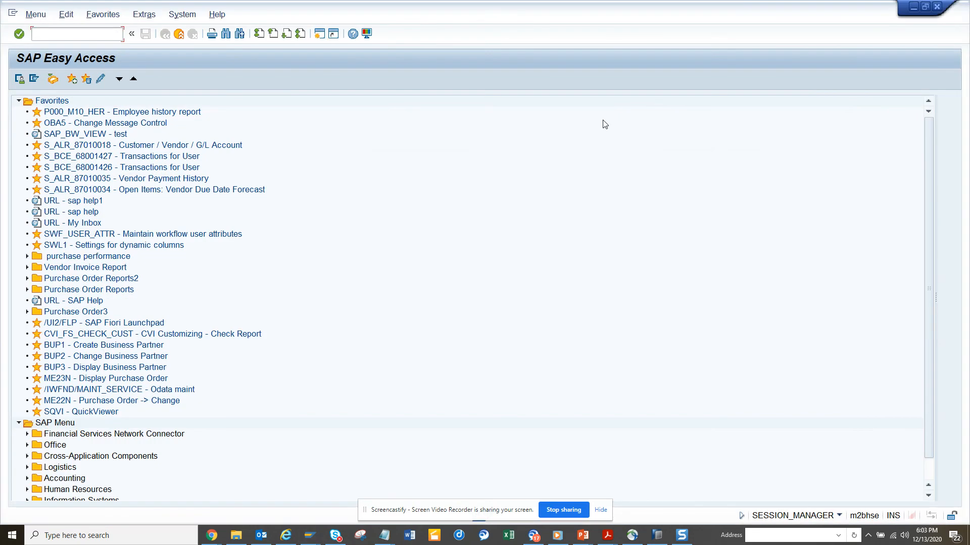
- Launch transaction S_ALR_87006996 from Easy Access and return to the Payment Methods, Document Types, Tax Code entry
type("S_ALR_87006996")
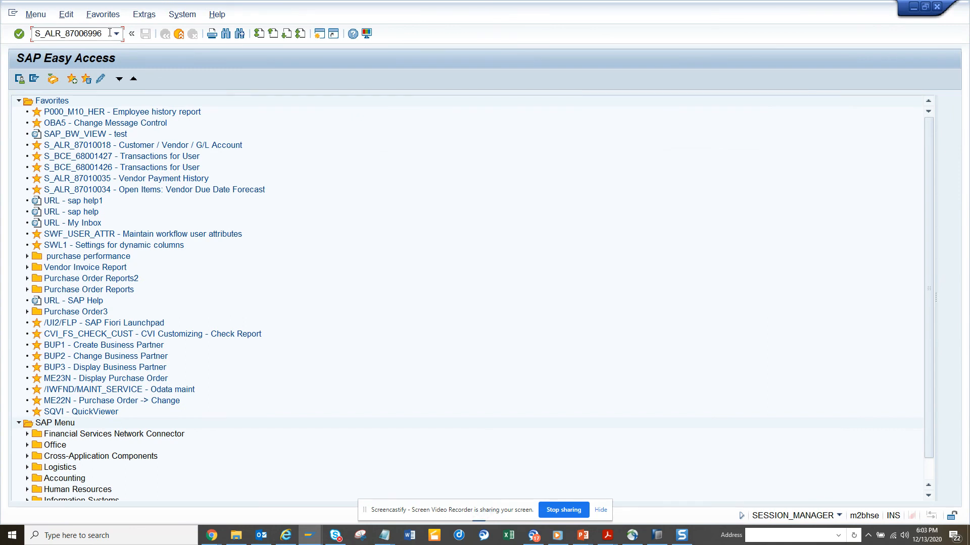
key("Enter")
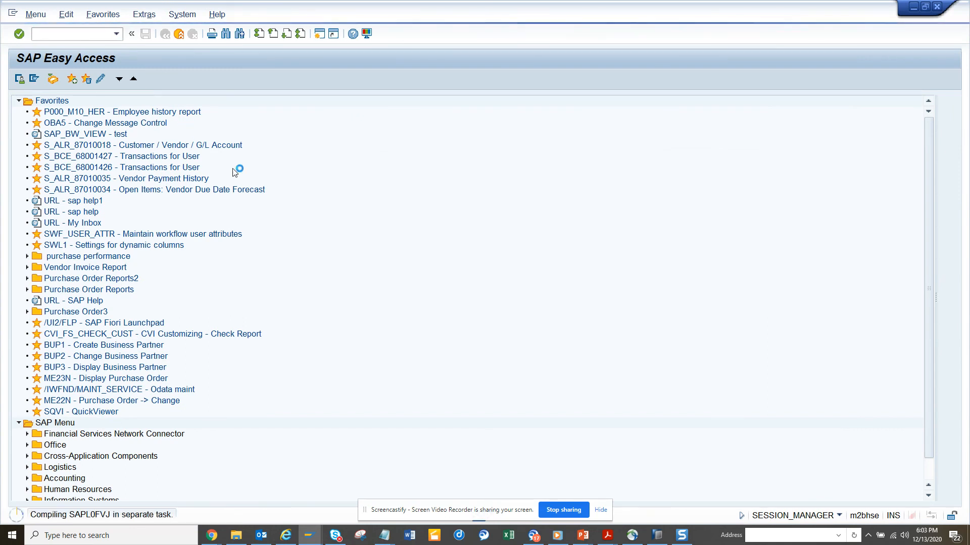
mouse_move(240, 200)
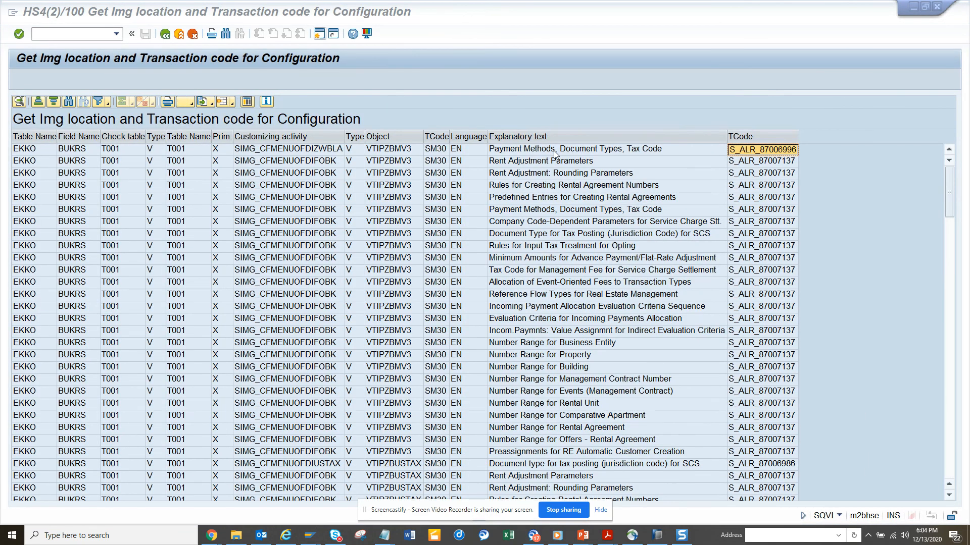
left_click(574, 148)
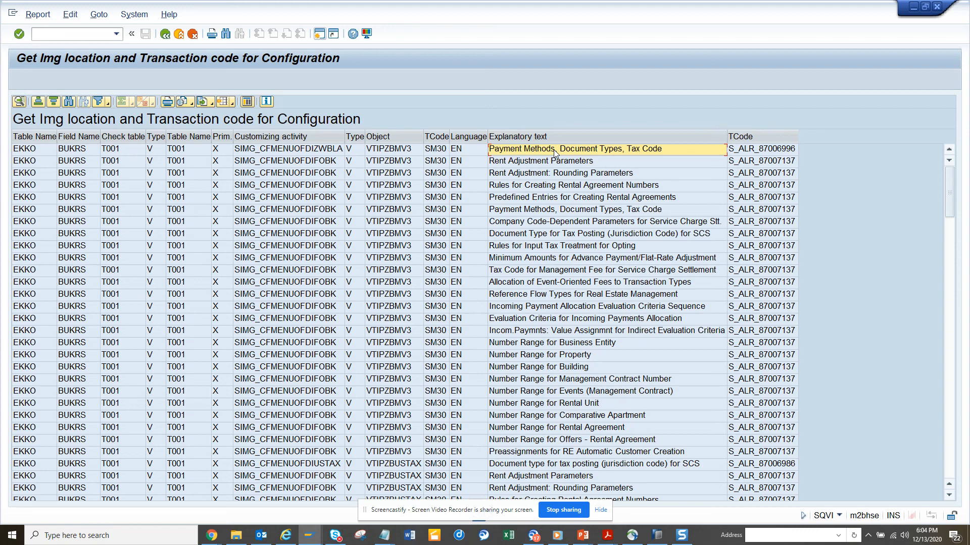
mouse_move(559, 506)
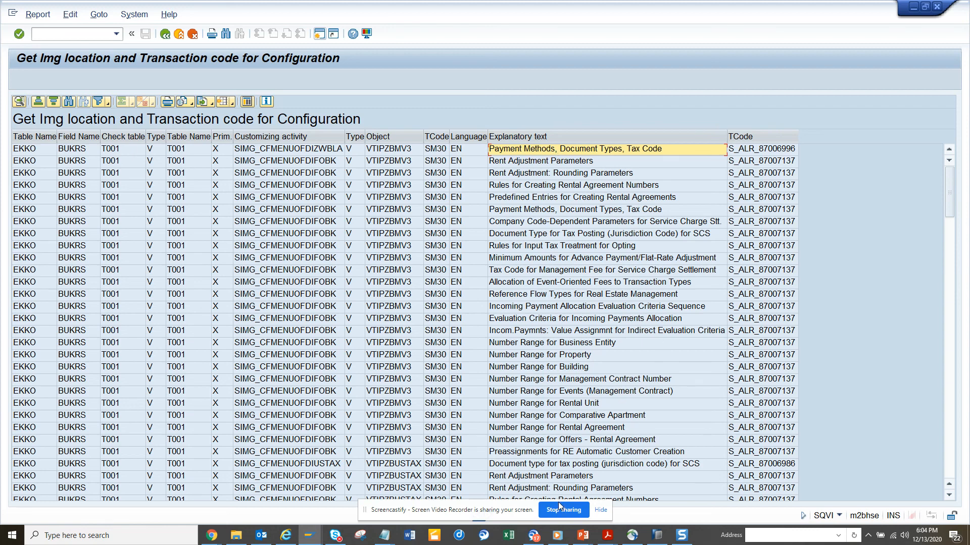